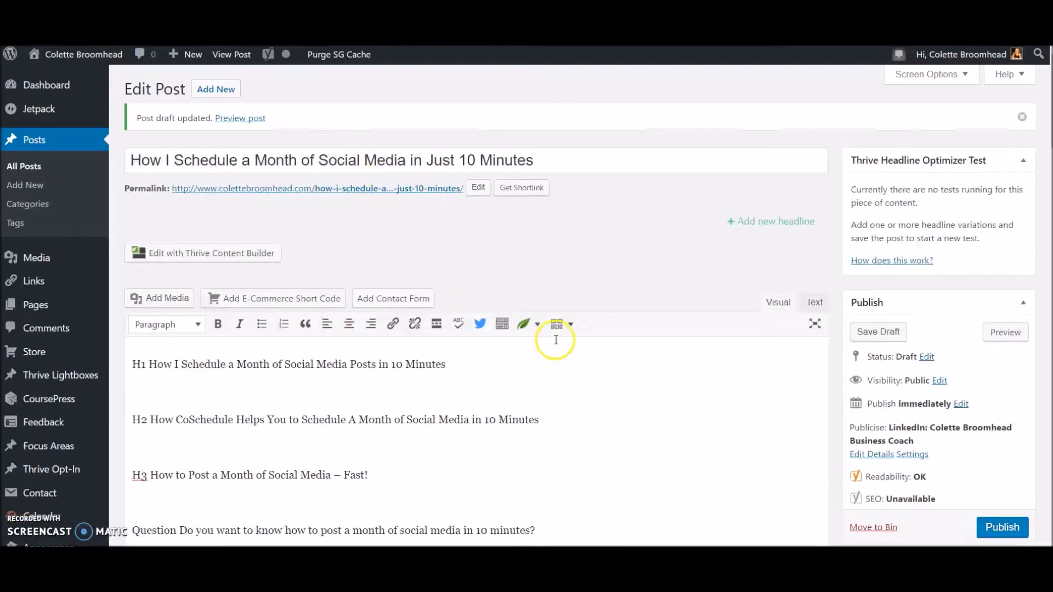
mouse_move(557, 343)
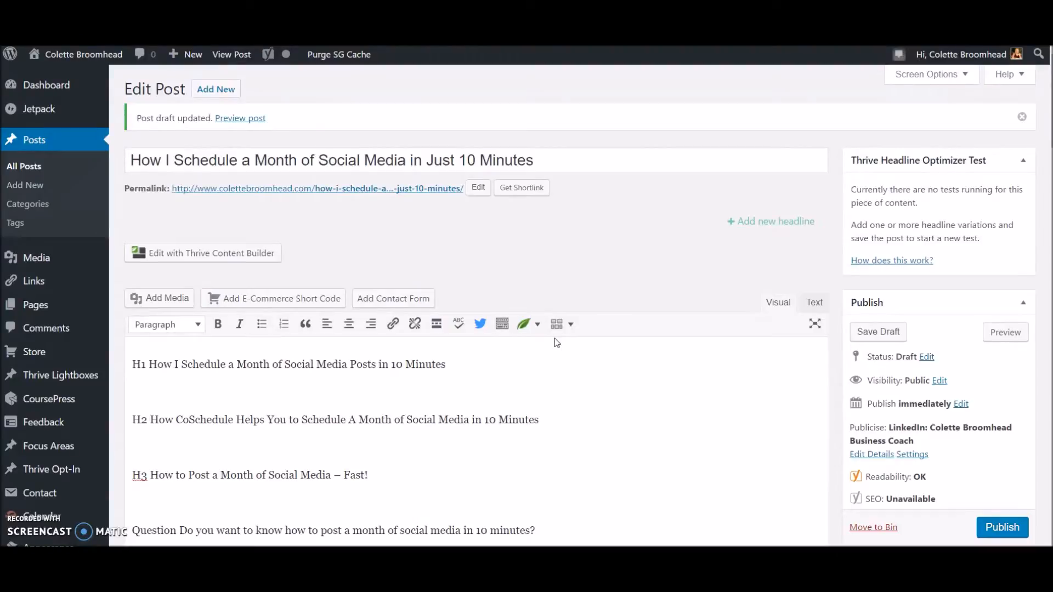
mouse_move(281, 223)
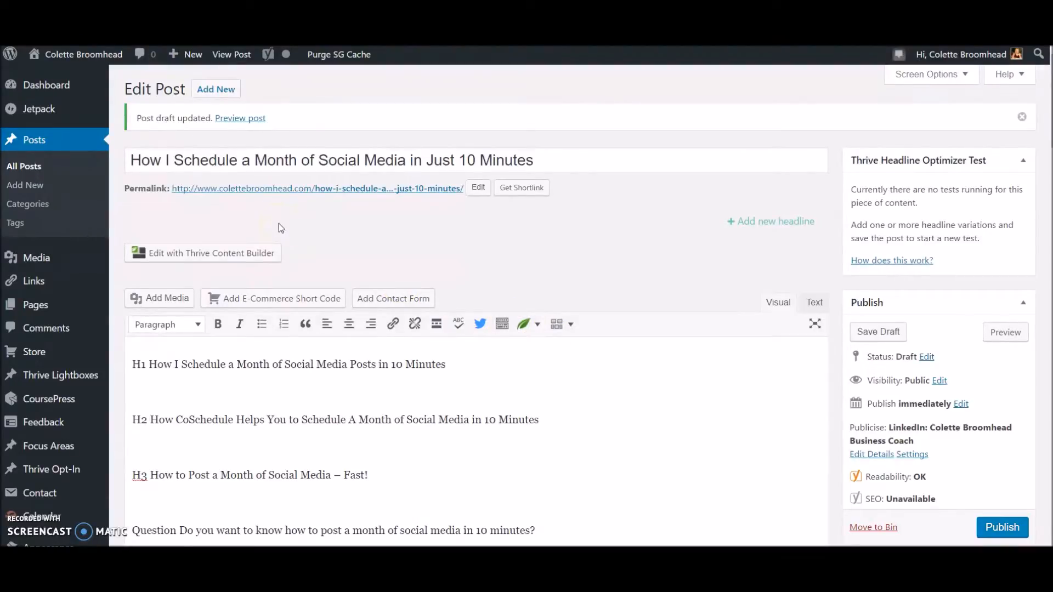
Scroll the Edit Post page down to the CoSchedule meta box below the post content
scroll(down, 3)
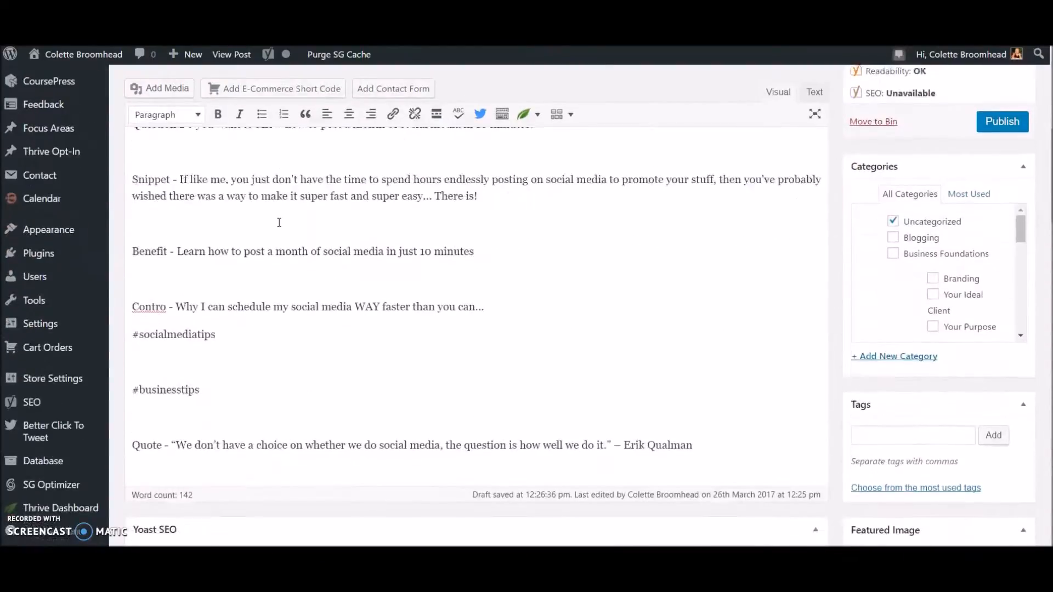
scroll(down, 3)
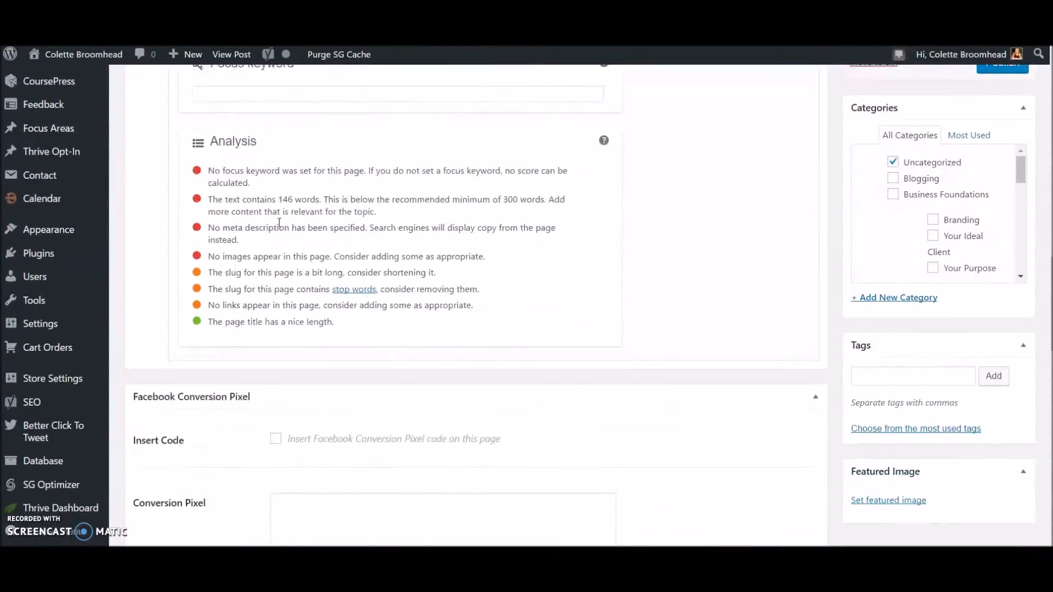
scroll(down, 3)
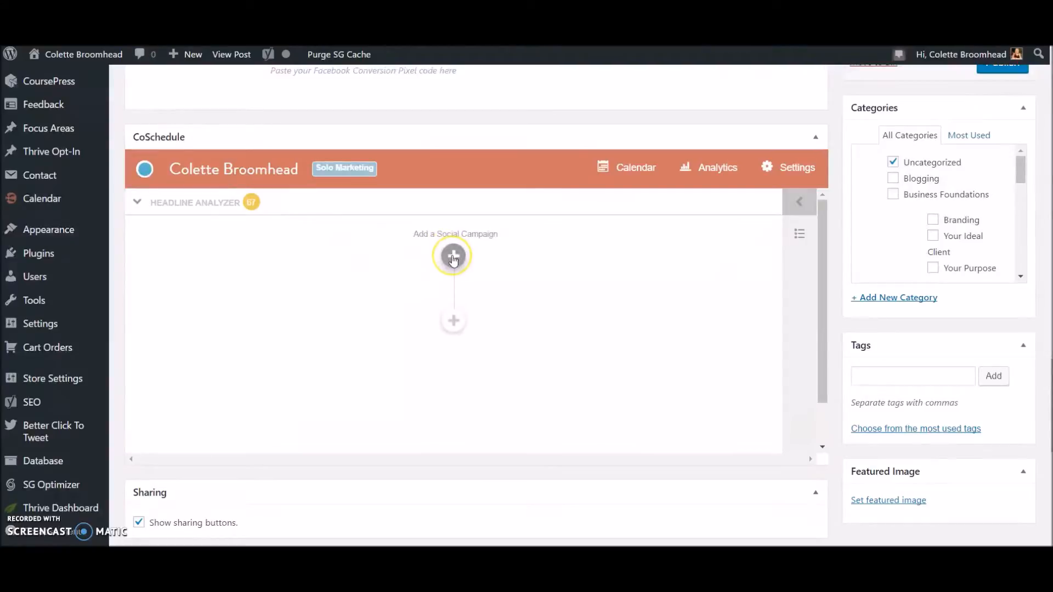
Add a social campaign to the post and apply the 'New Blog' social template
click(453, 256)
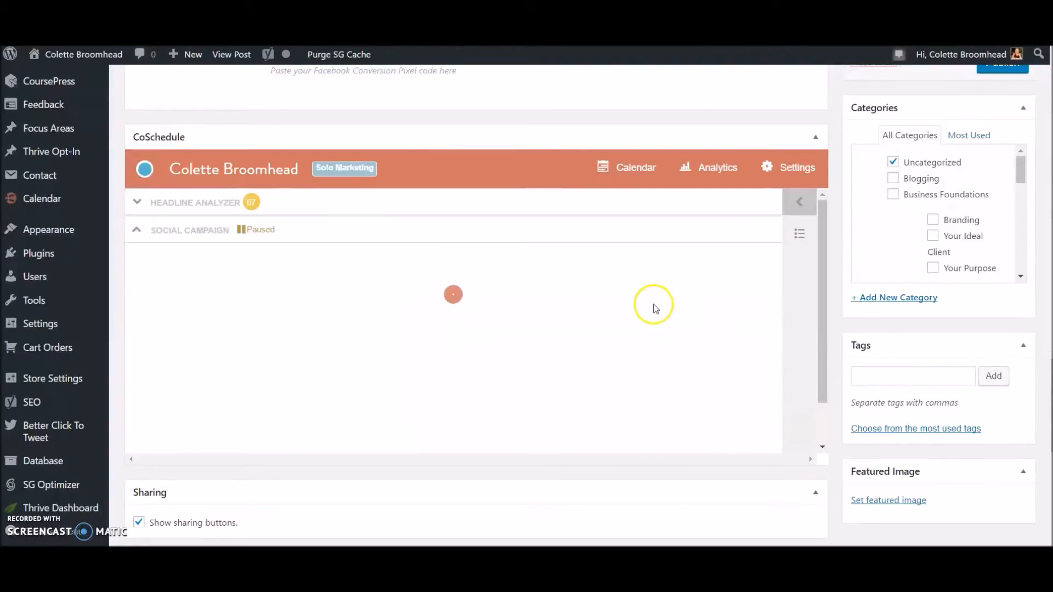
click(139, 205)
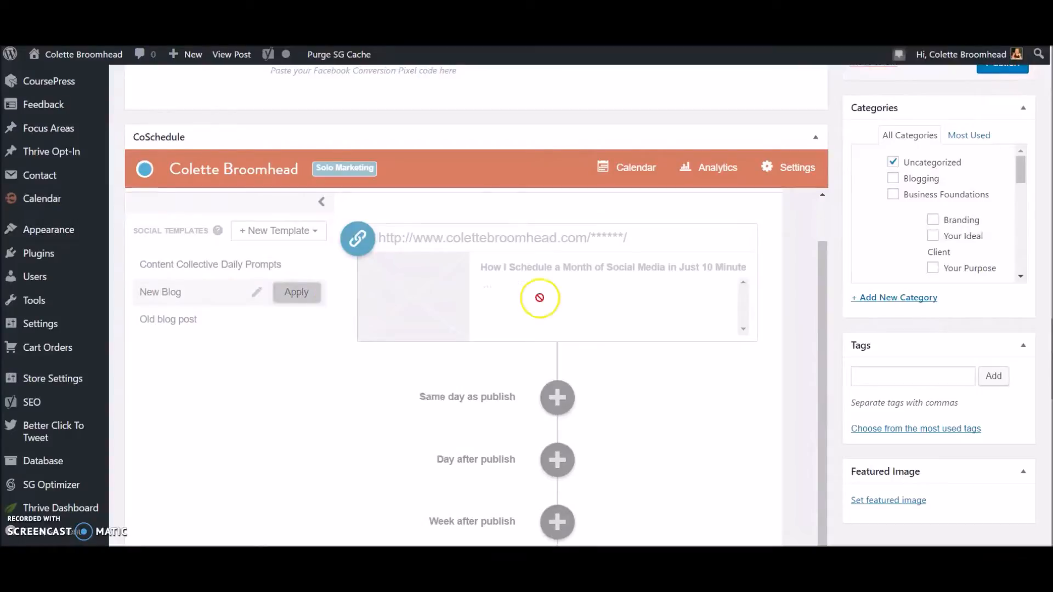
click(557, 397)
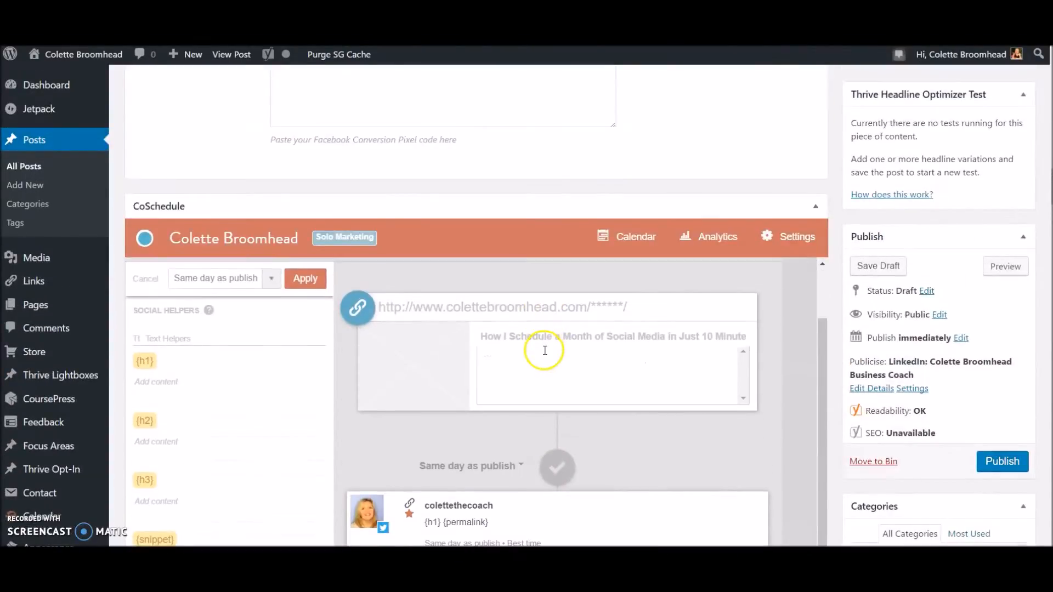
scroll(down, 3)
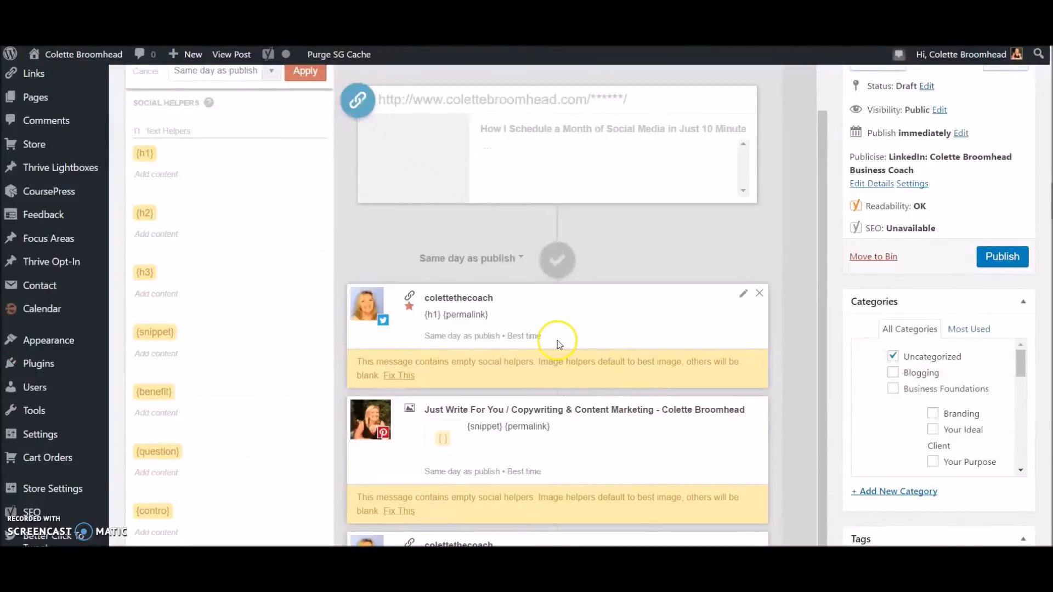
scroll(down, 3)
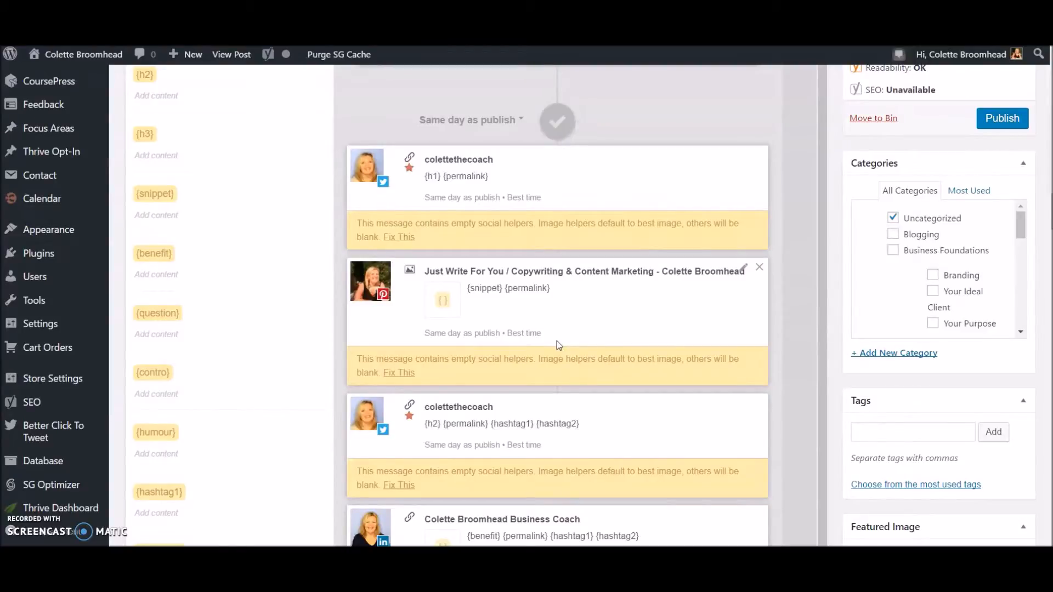
scroll(down, 3)
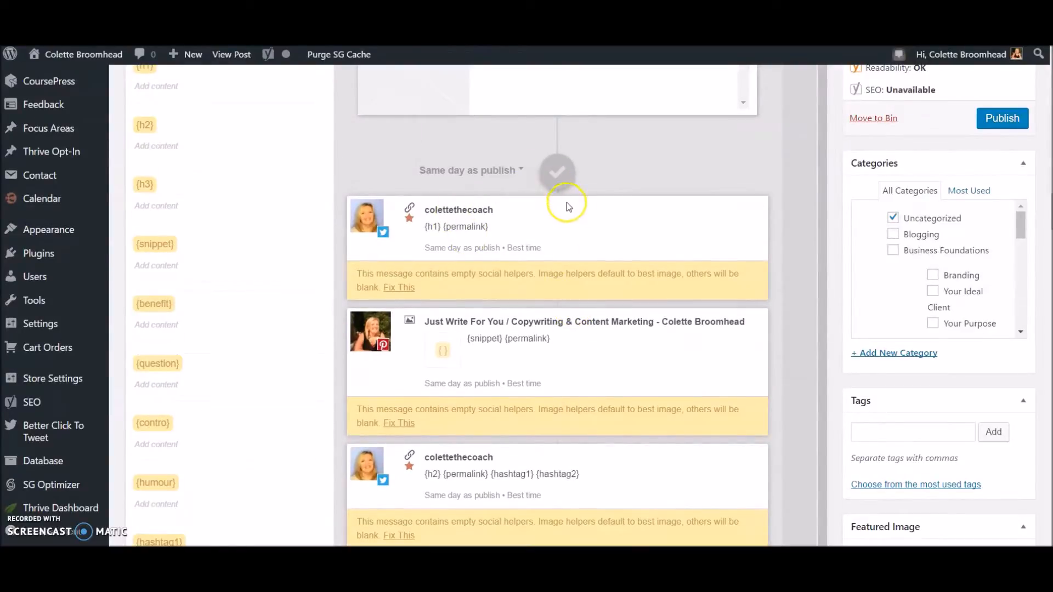
scroll(down, 3)
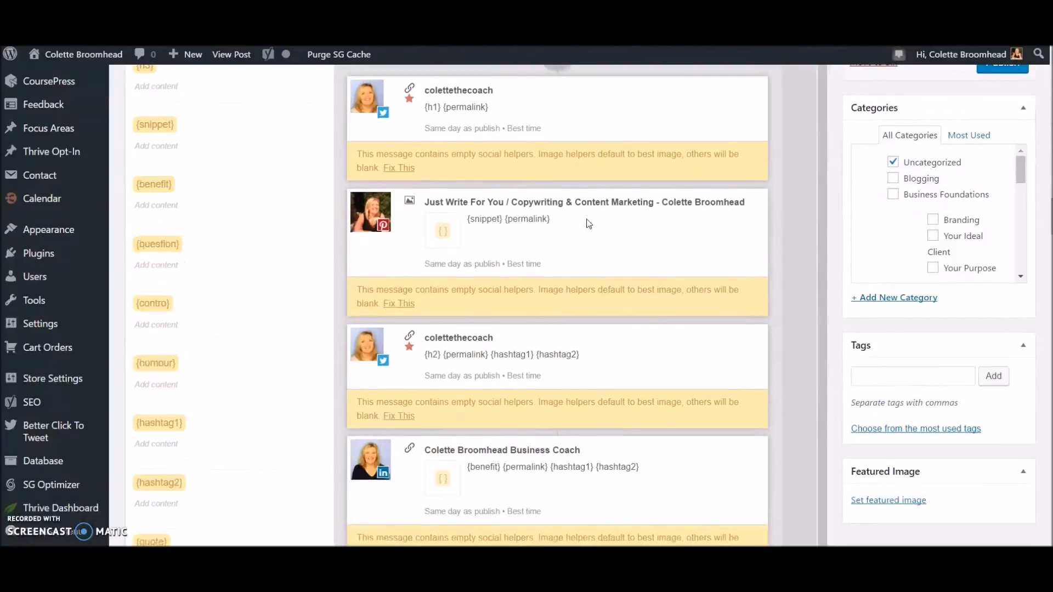
scroll(down, 3)
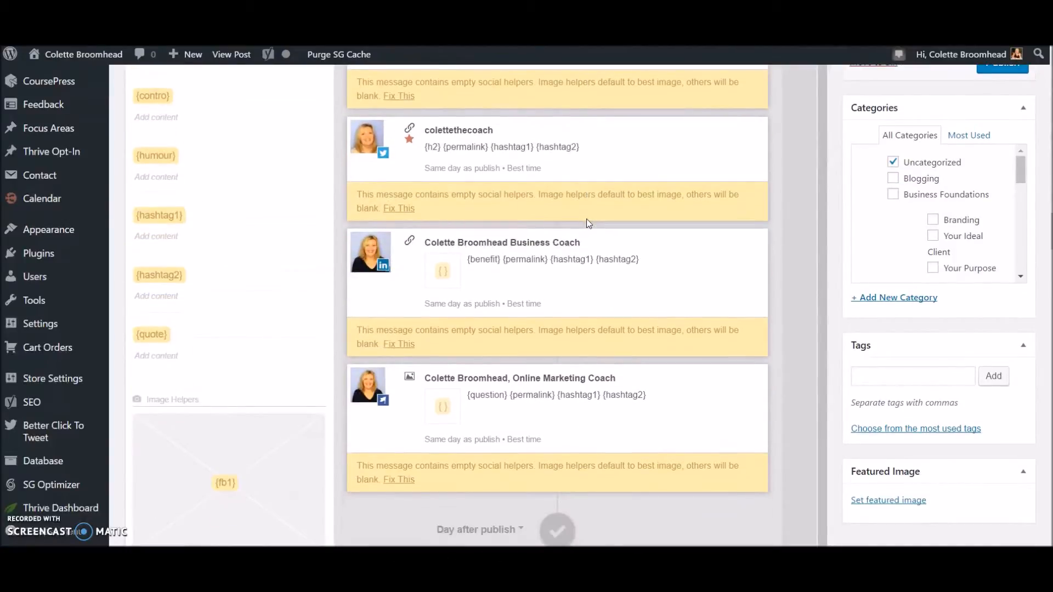
scroll(down, 3)
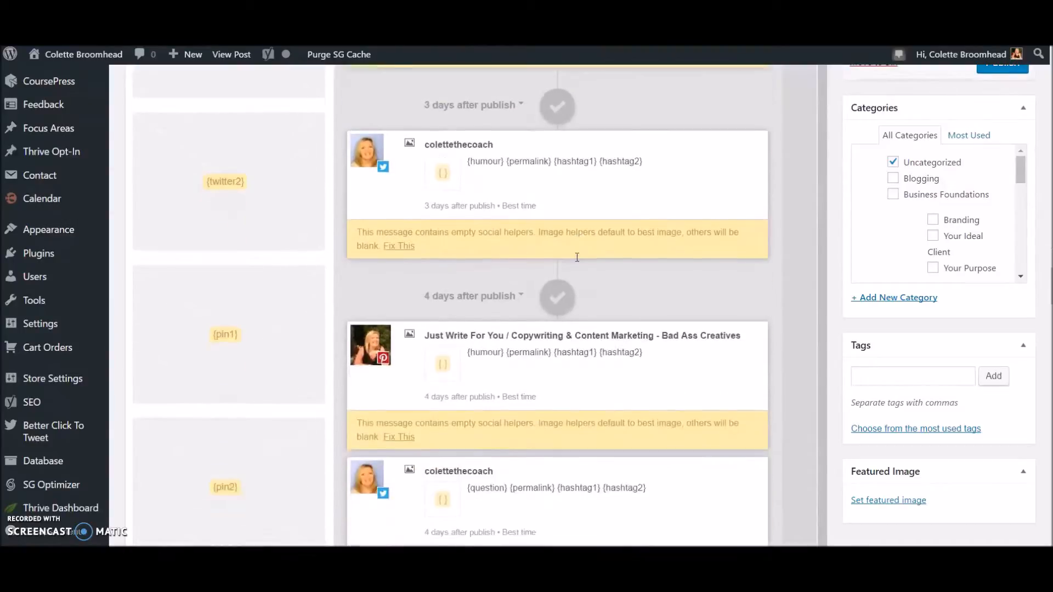
scroll(down, 3)
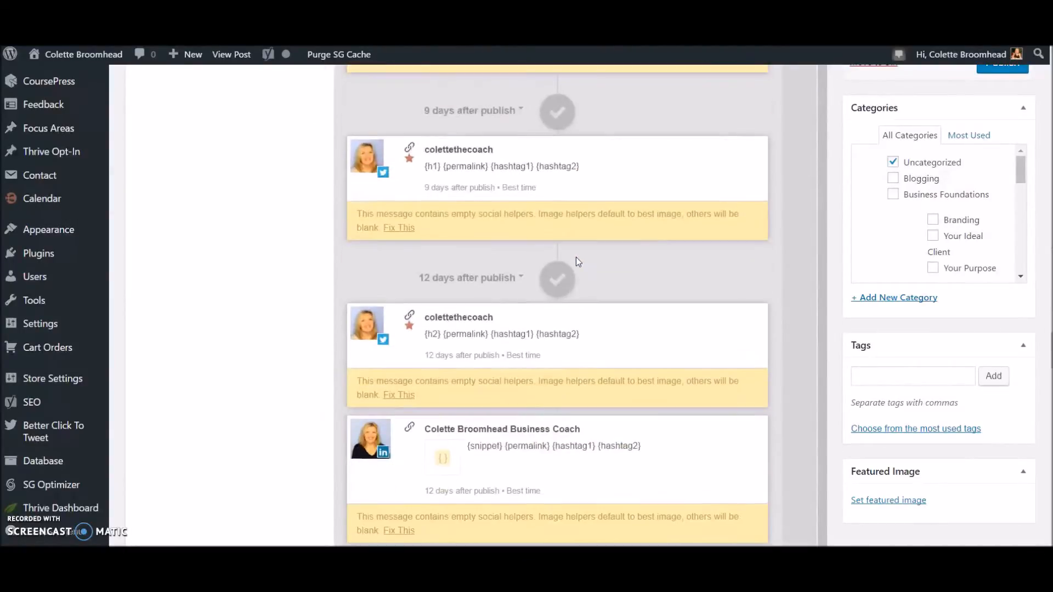
scroll(down, 3)
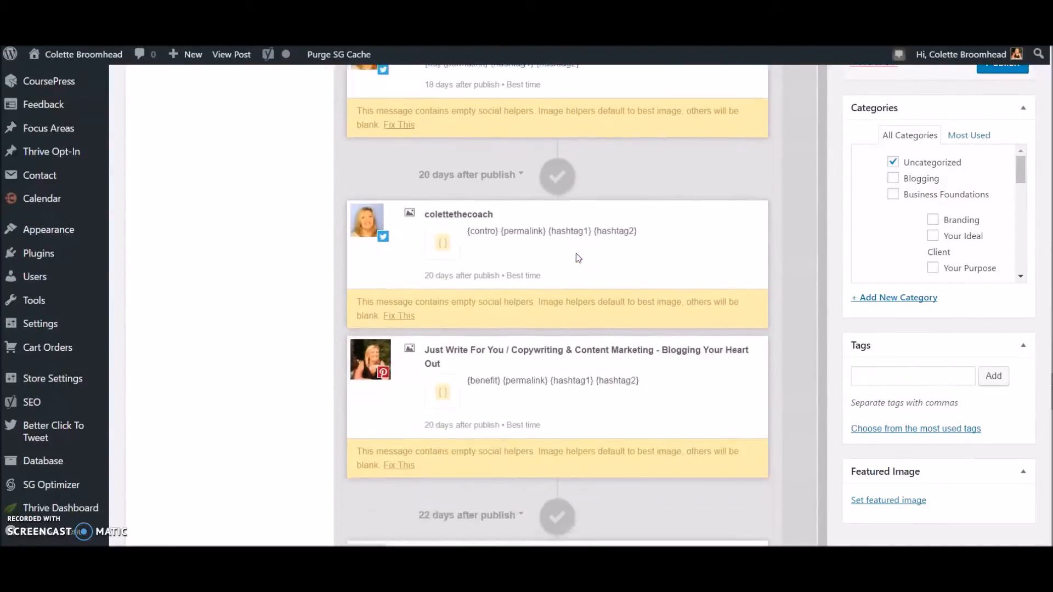
scroll(down, 3)
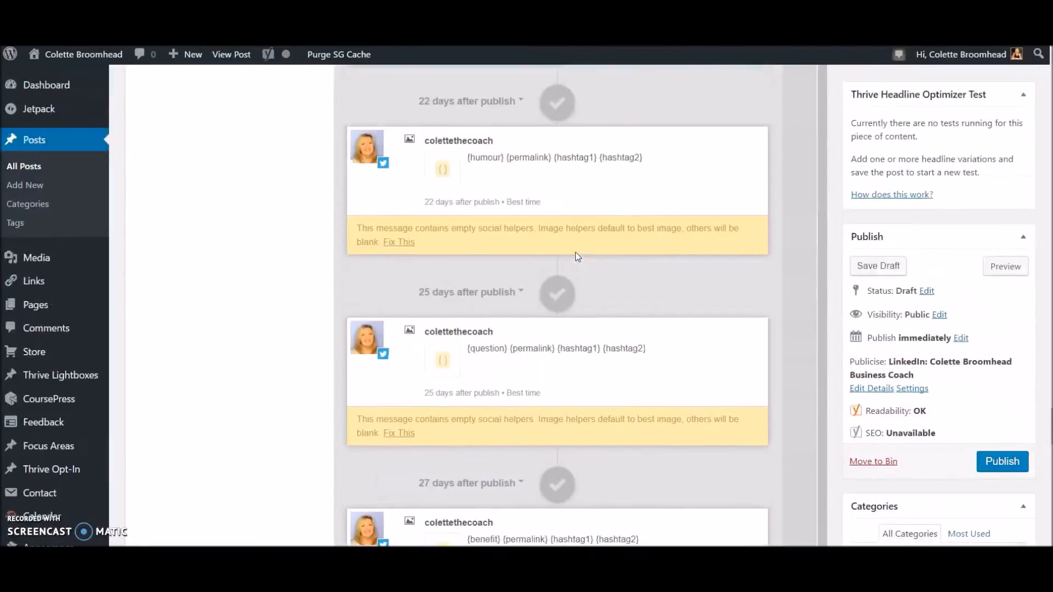
scroll(down, 3)
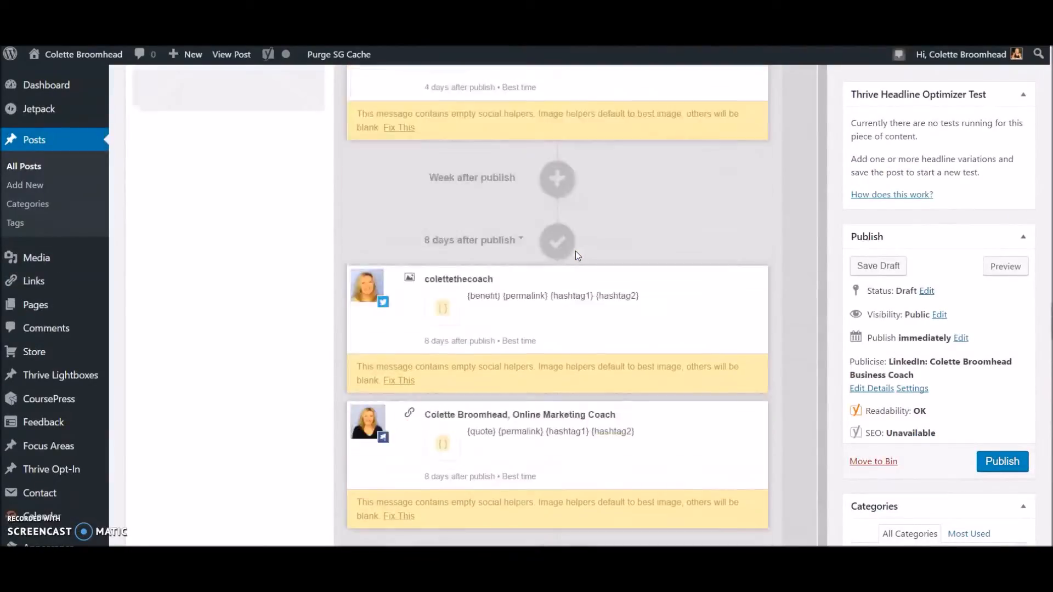
scroll(down, 3)
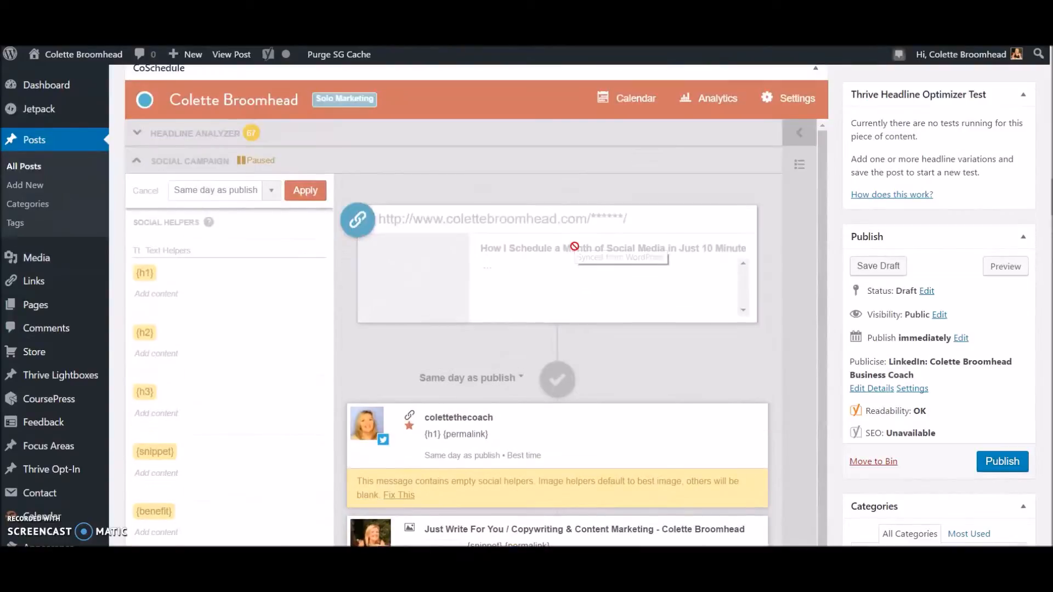
scroll(down, 3)
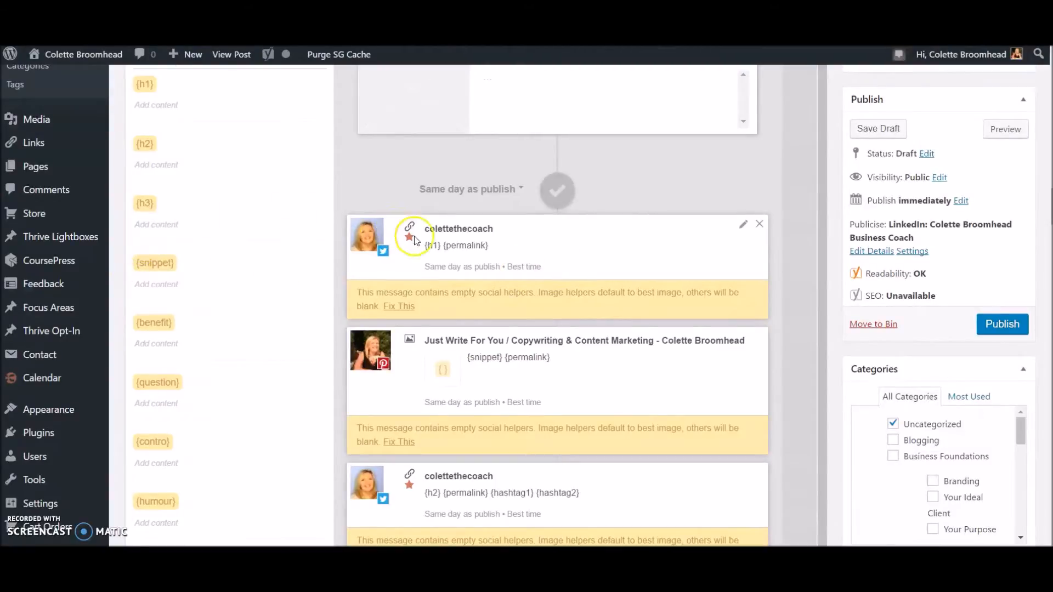
mouse_move(333, 258)
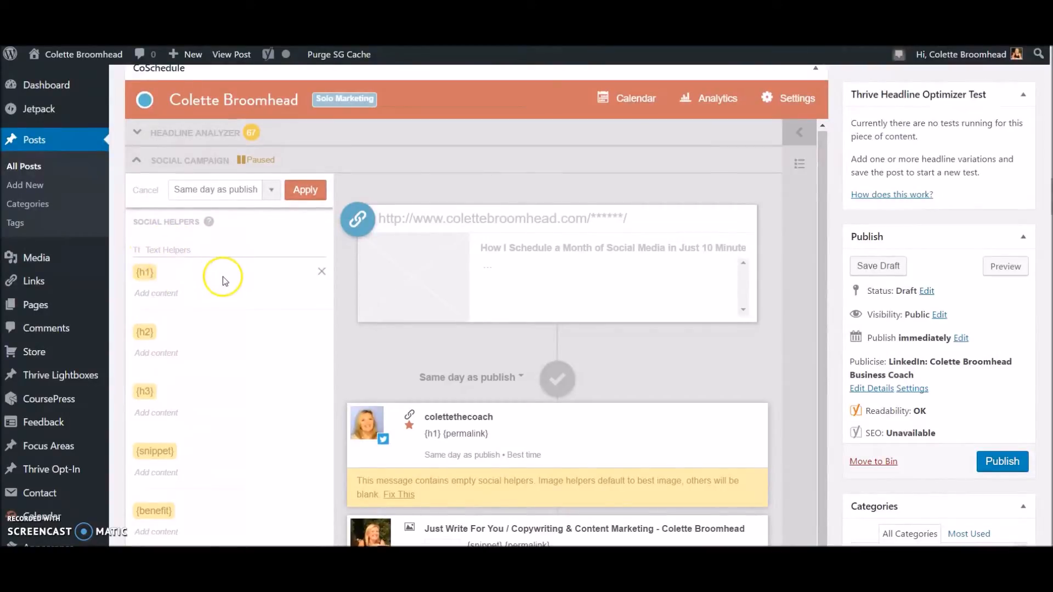
Scroll through the campaign's scheduled messages down to the Social Helpers panel with its empty {h1}–{quote} fields
scroll(down, 3)
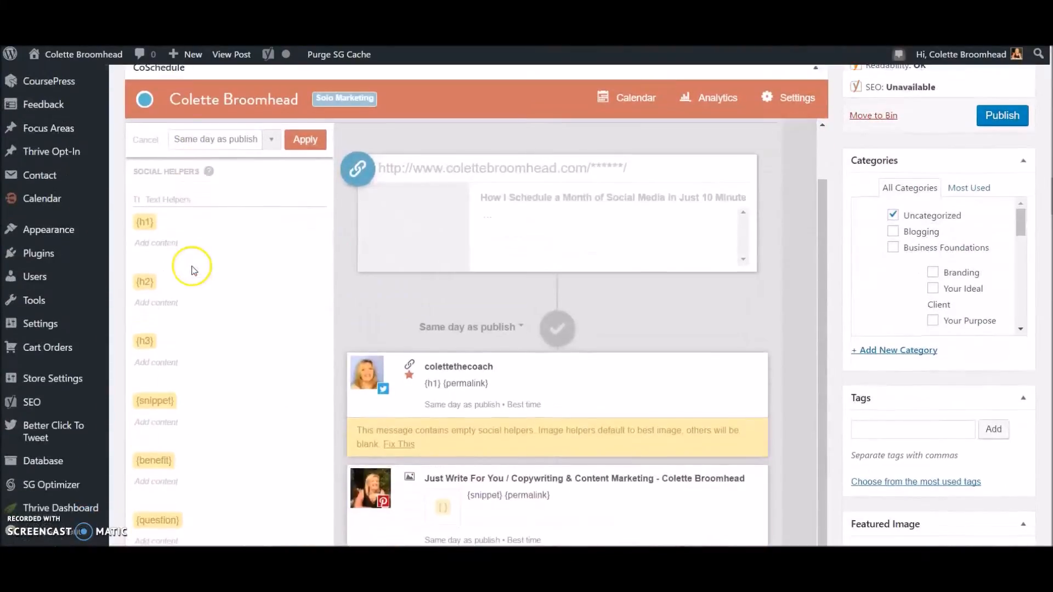
scroll(down, 3)
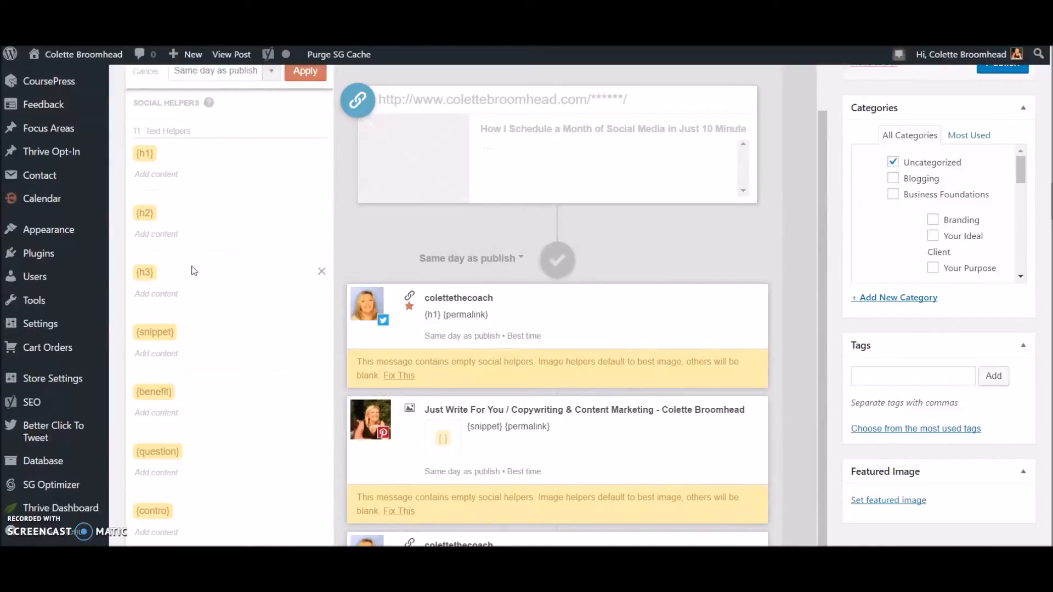
scroll(down, 3)
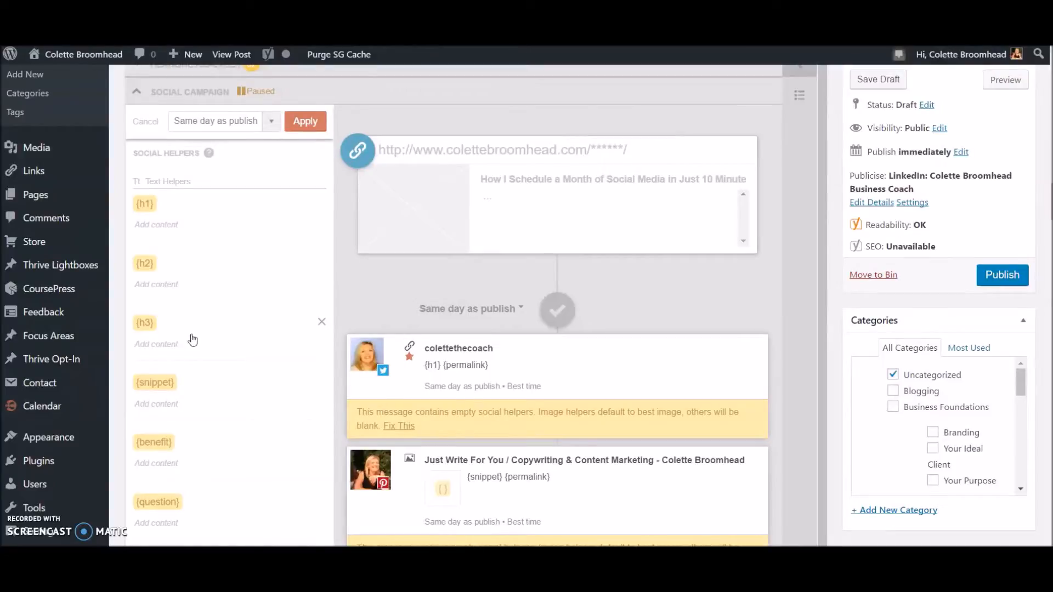
scroll(down, 3)
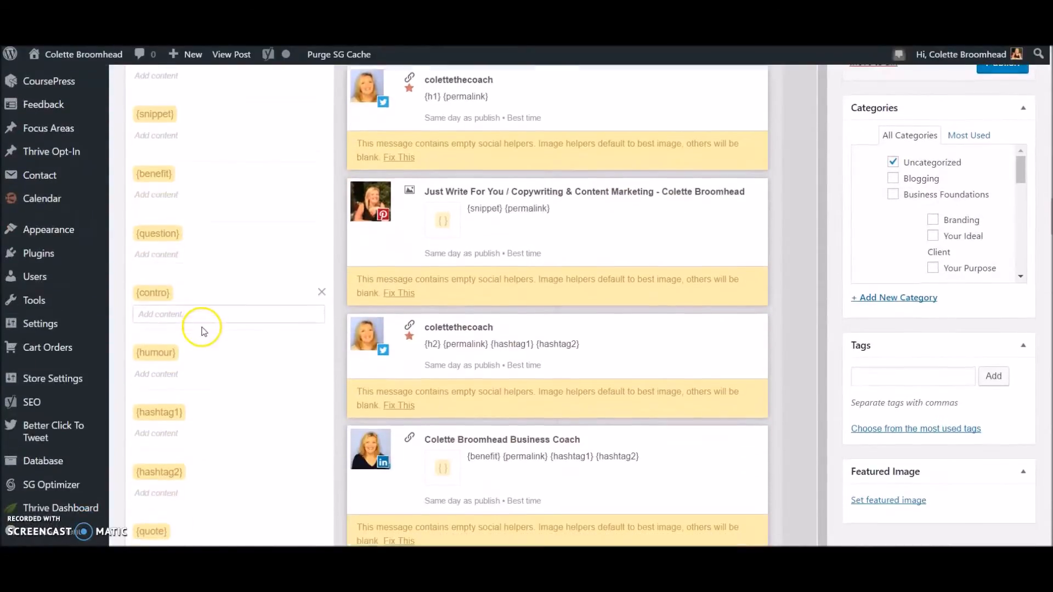
scroll(down, 3)
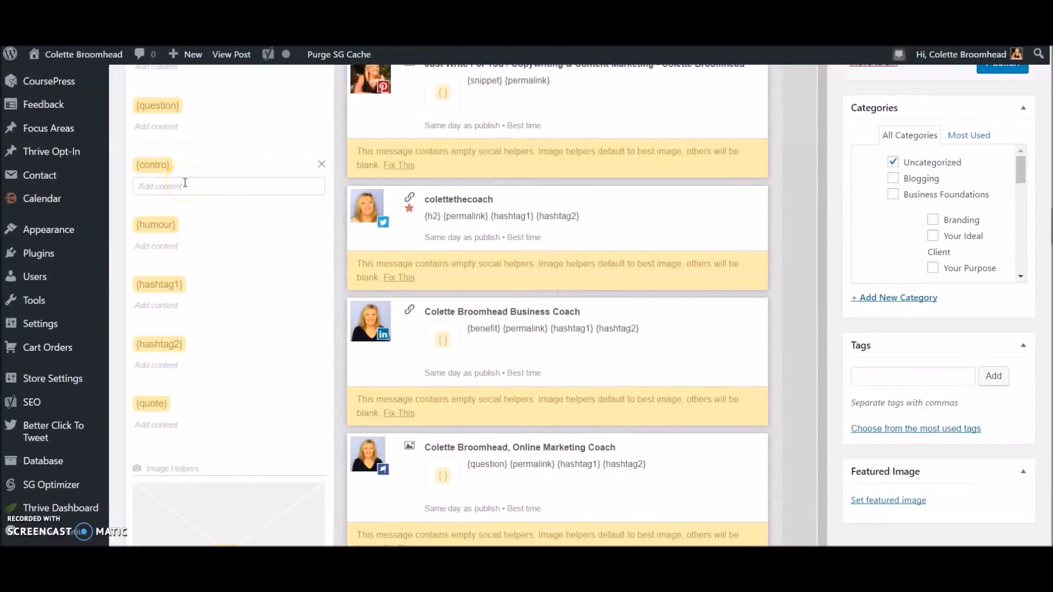
scroll(down, 3)
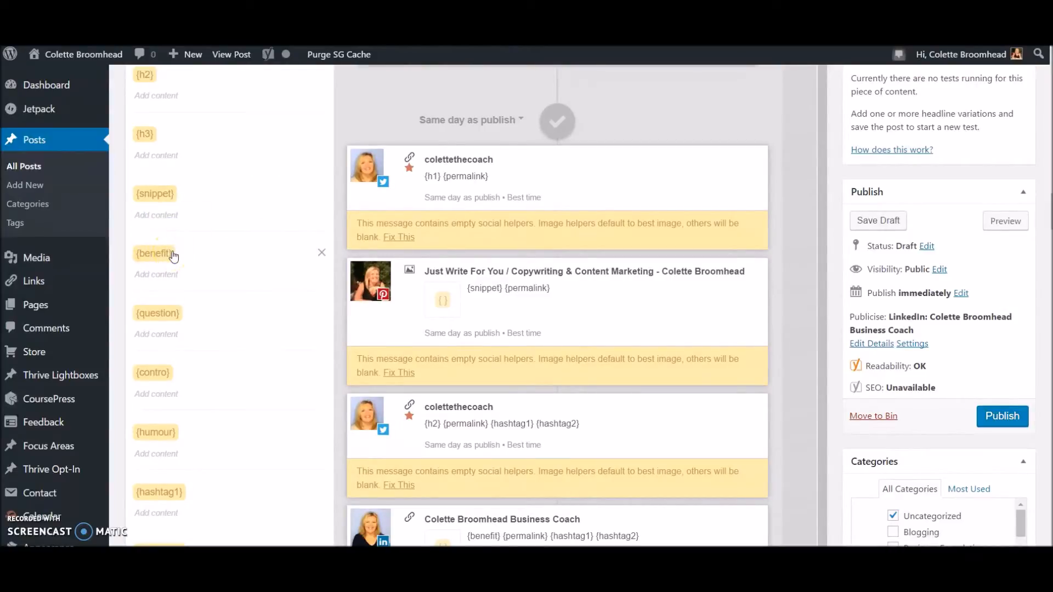
click(184, 453)
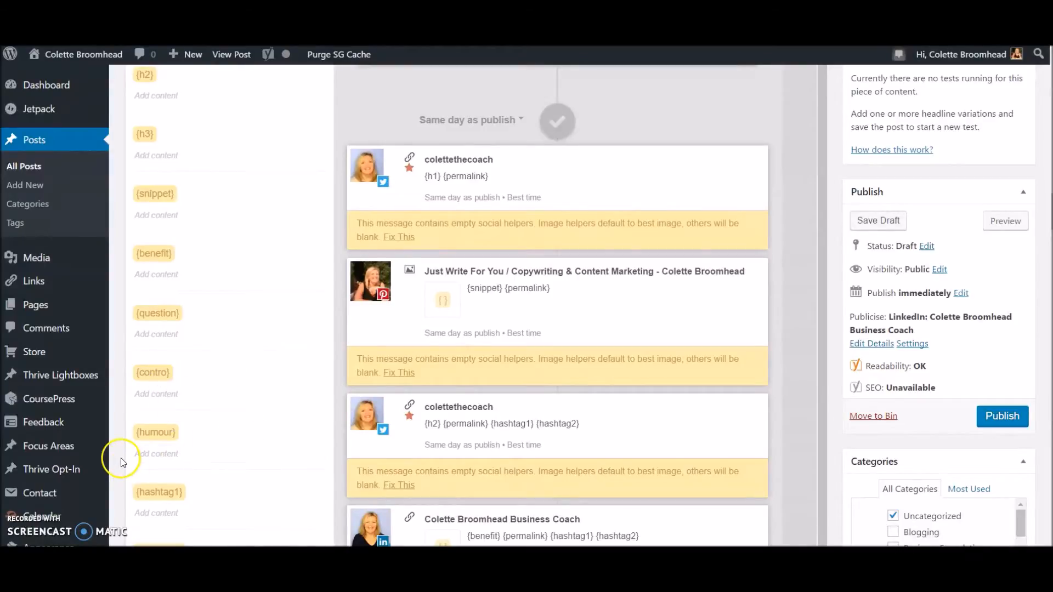
scroll(down, 3)
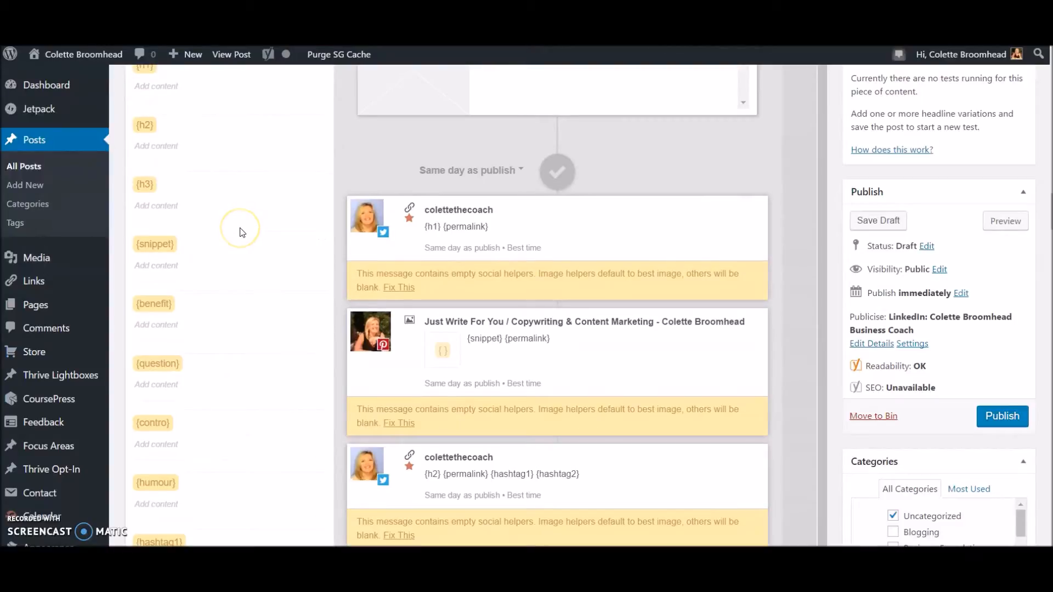
scroll(down, 3)
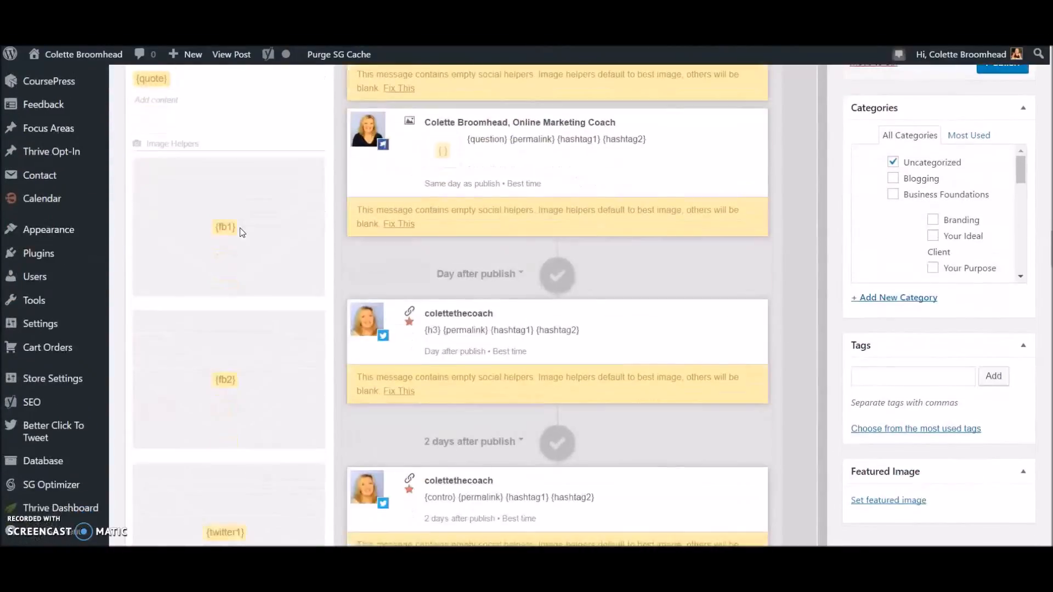
scroll(down, 3)
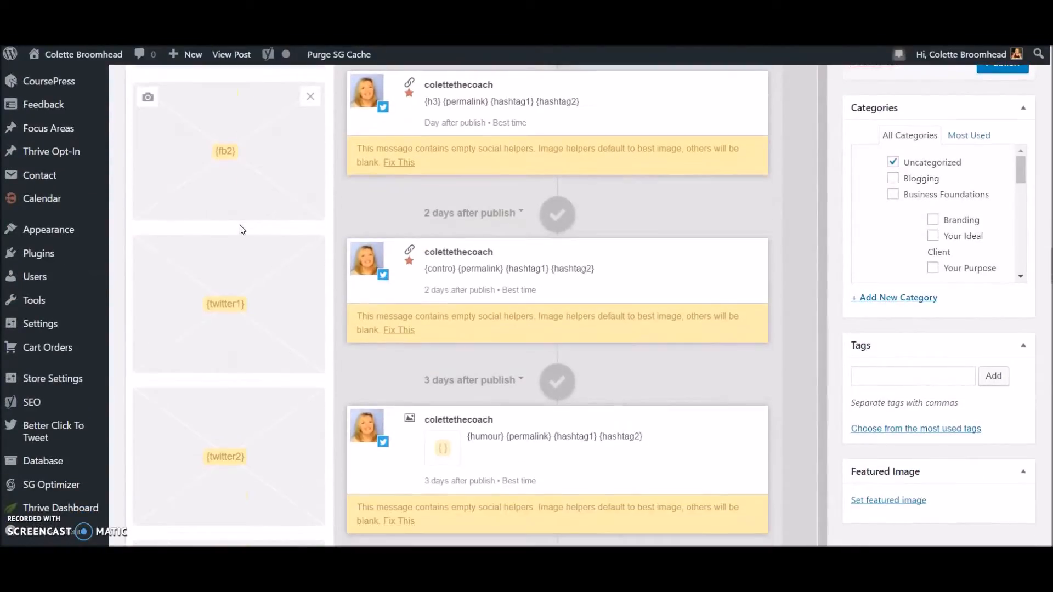
scroll(down, 3)
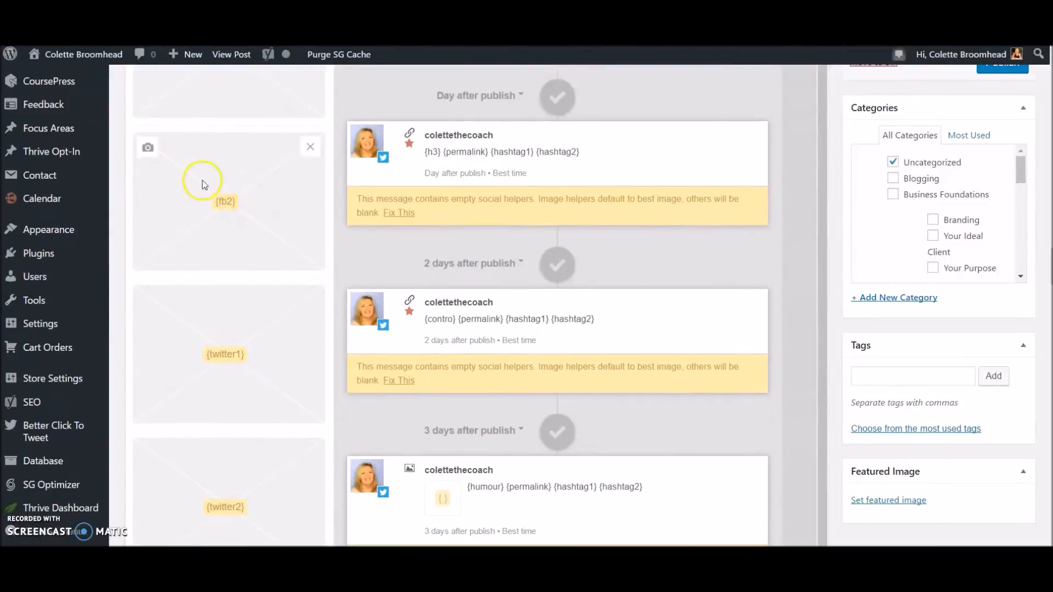
scroll(down, 3)
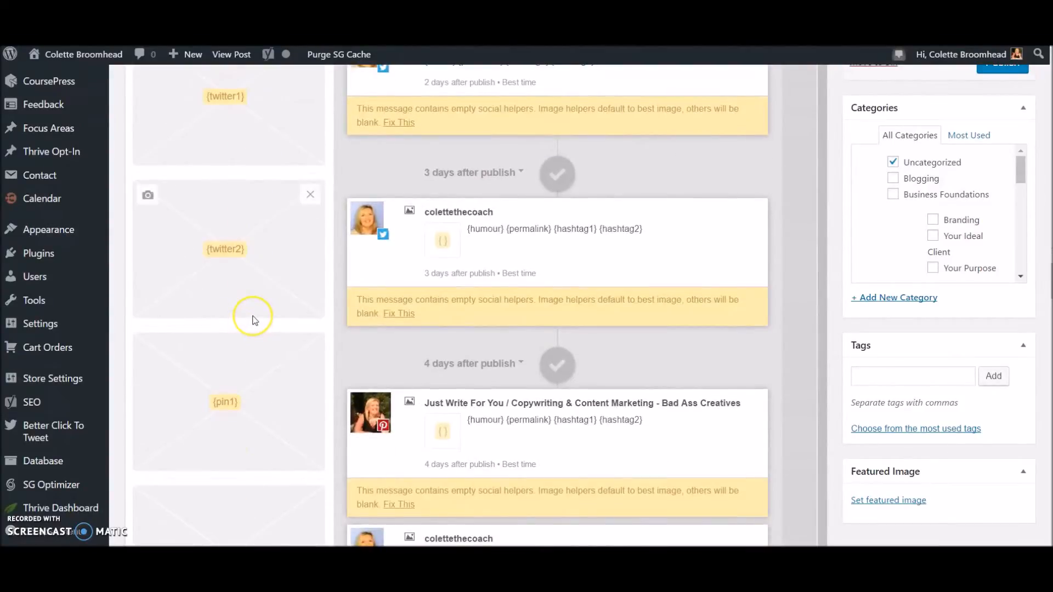
scroll(down, 3)
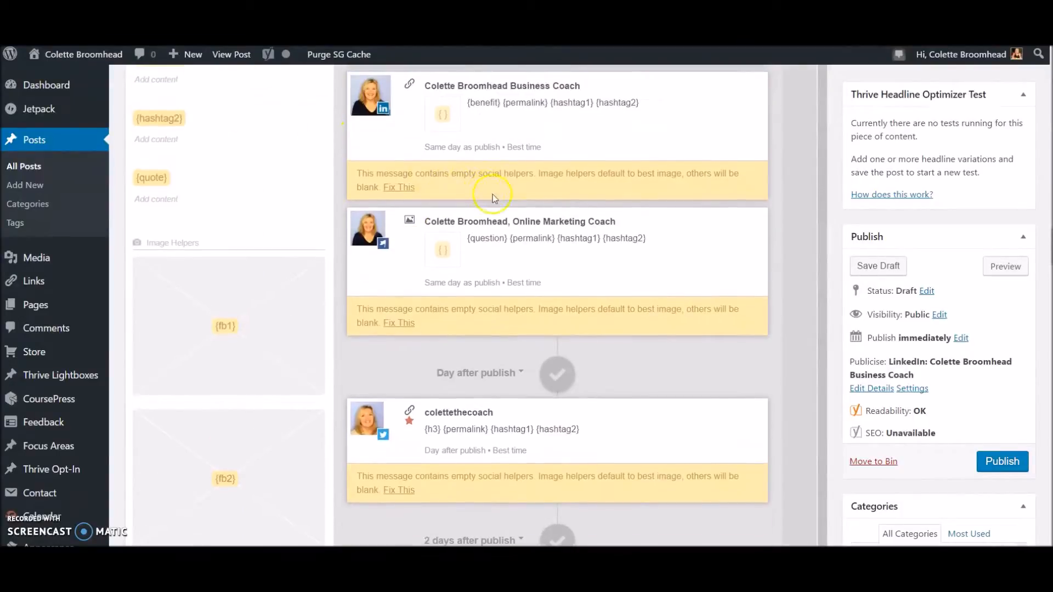
scroll(down, 3)
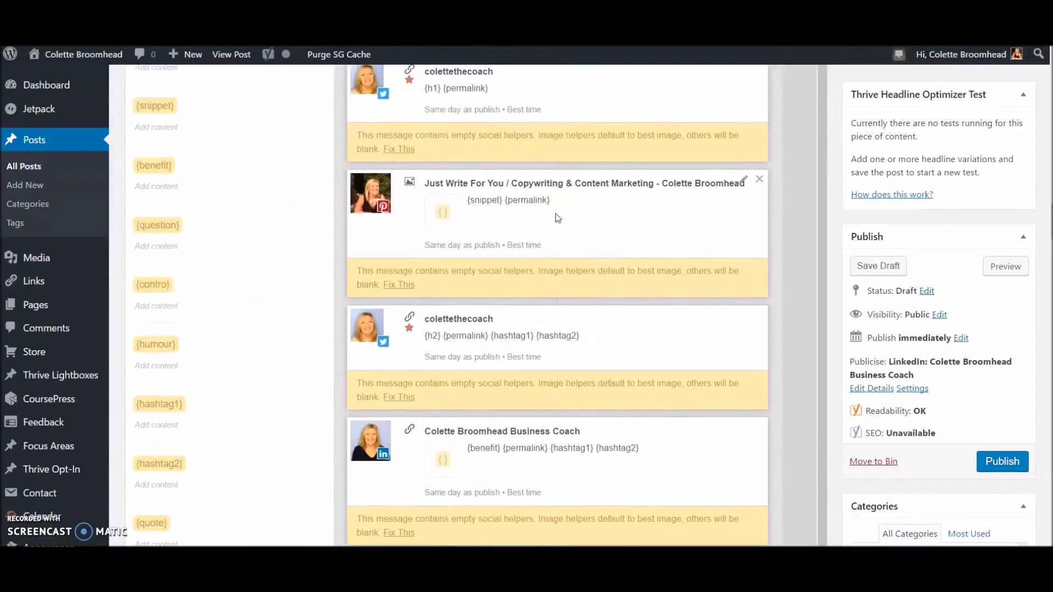
mouse_move(612, 244)
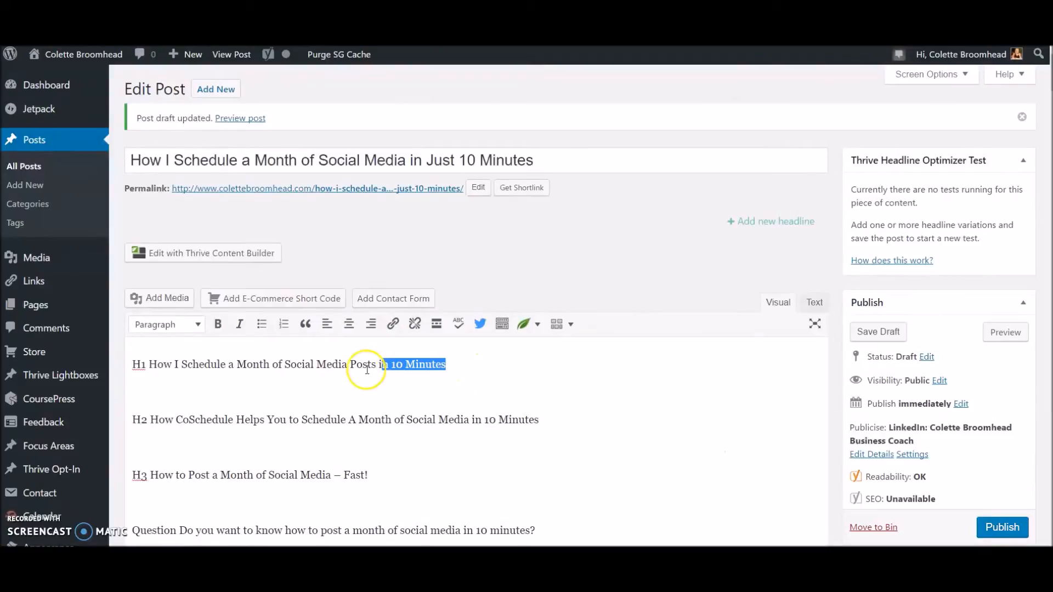
Fill the {h1} helper with 'Do you want to know how to post a month of social media in 10 minutes?'
triple_click(295, 365)
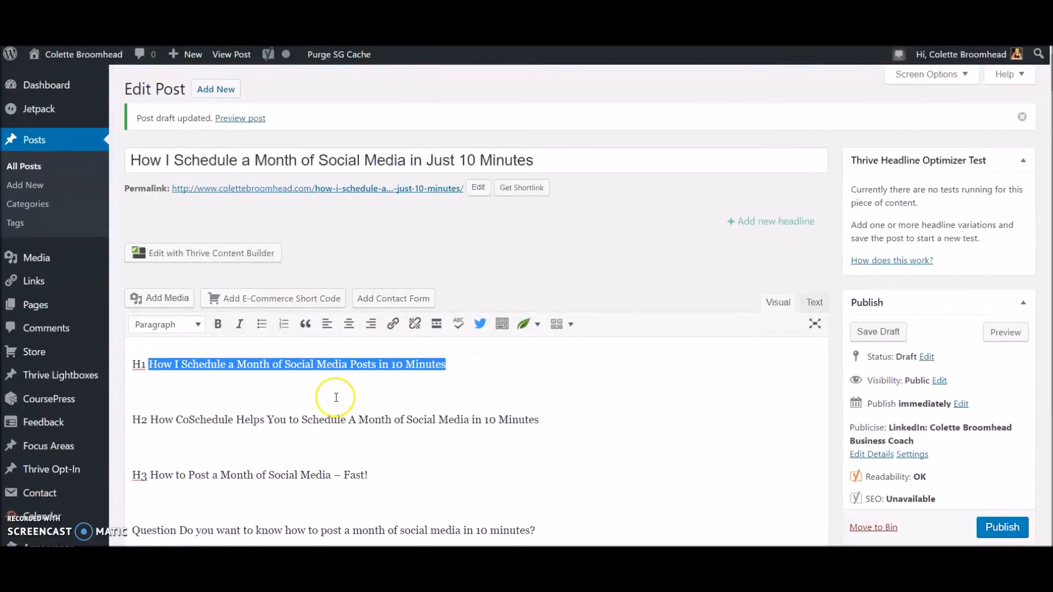
scroll(down, 3)
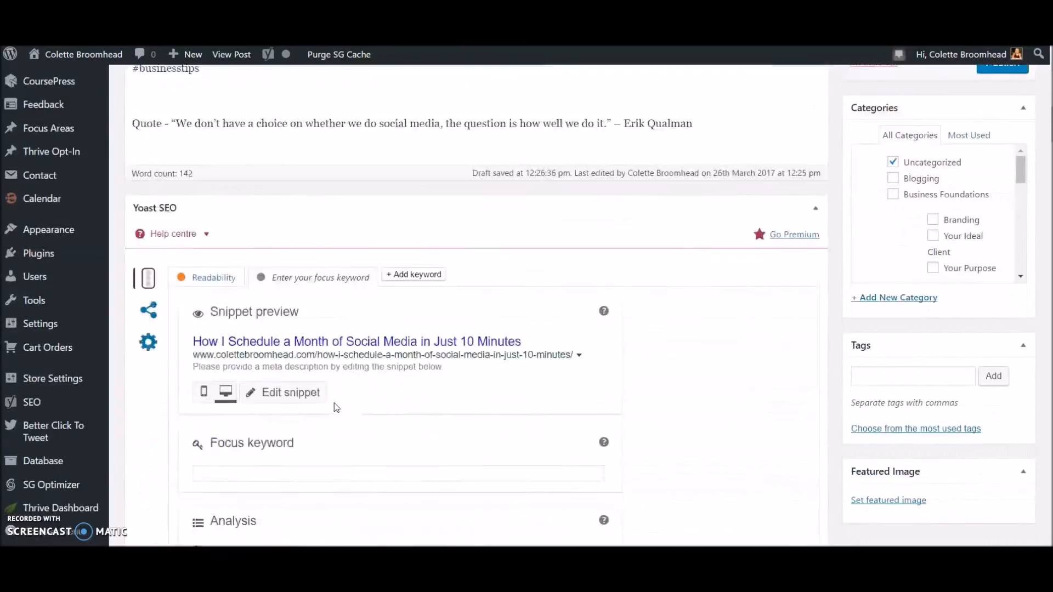
scroll(down, 3)
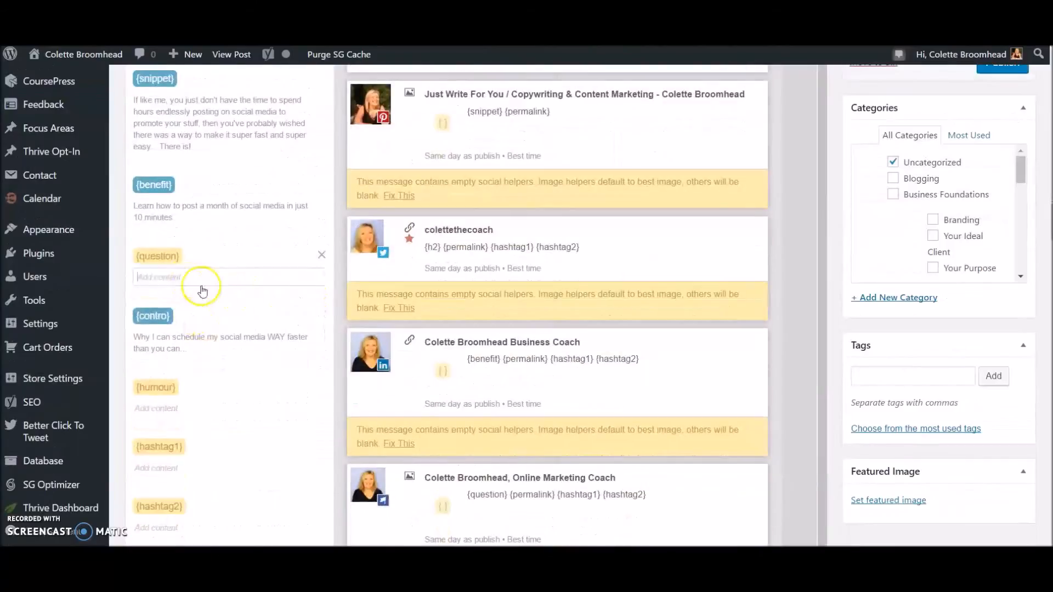
text(Do you want to know how to post a month of social media in 10 minutes?)
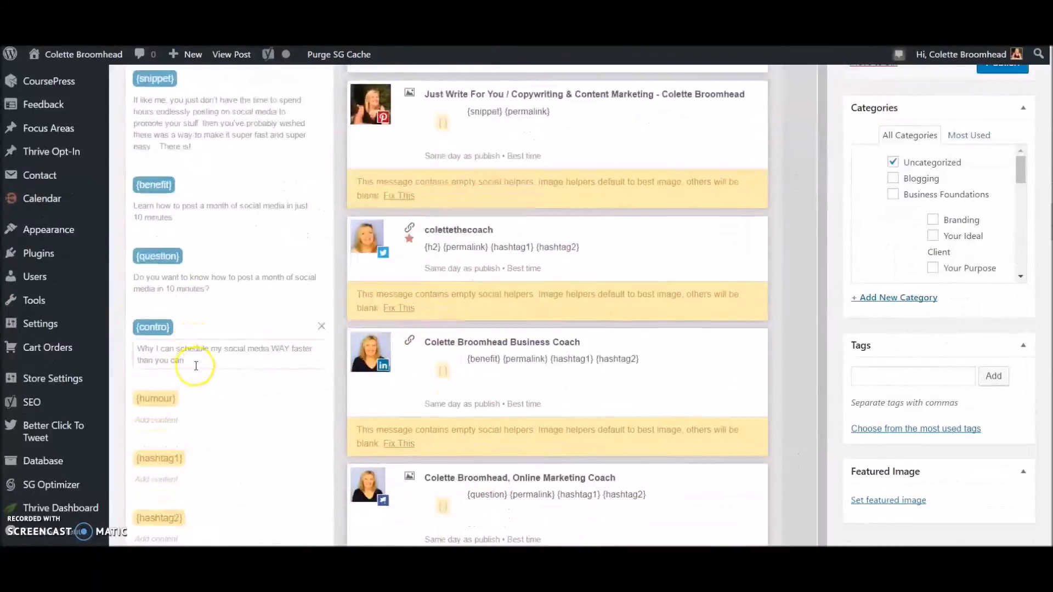
Fill the remaining text helpers through {quote} with the post's headings, snippet, questions, hashtags and closing quote
scroll(down, 3)
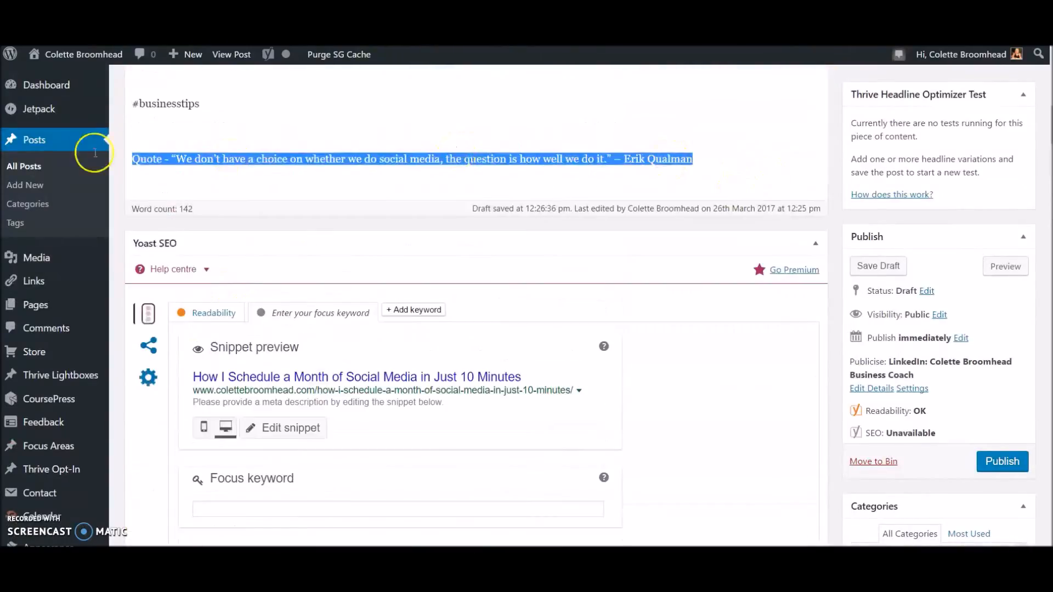
scroll(down, 3)
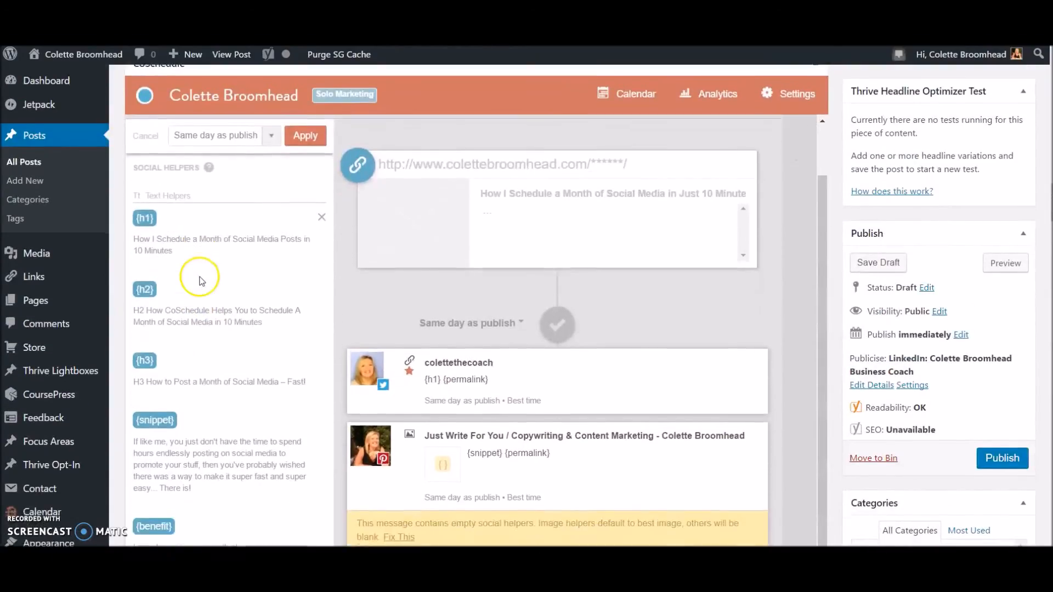
scroll(down, 3)
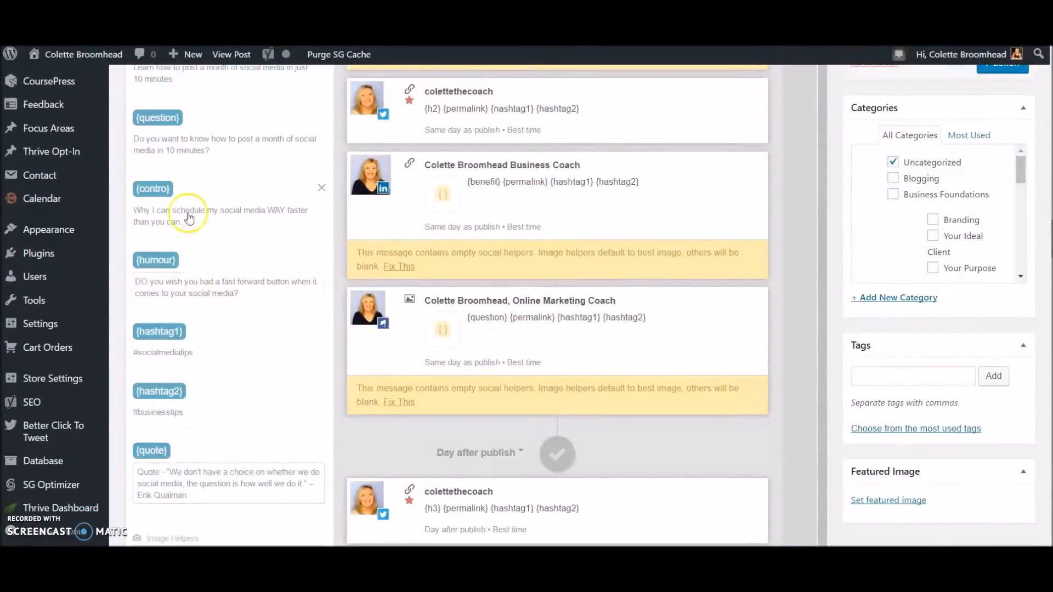
mouse_move(218, 181)
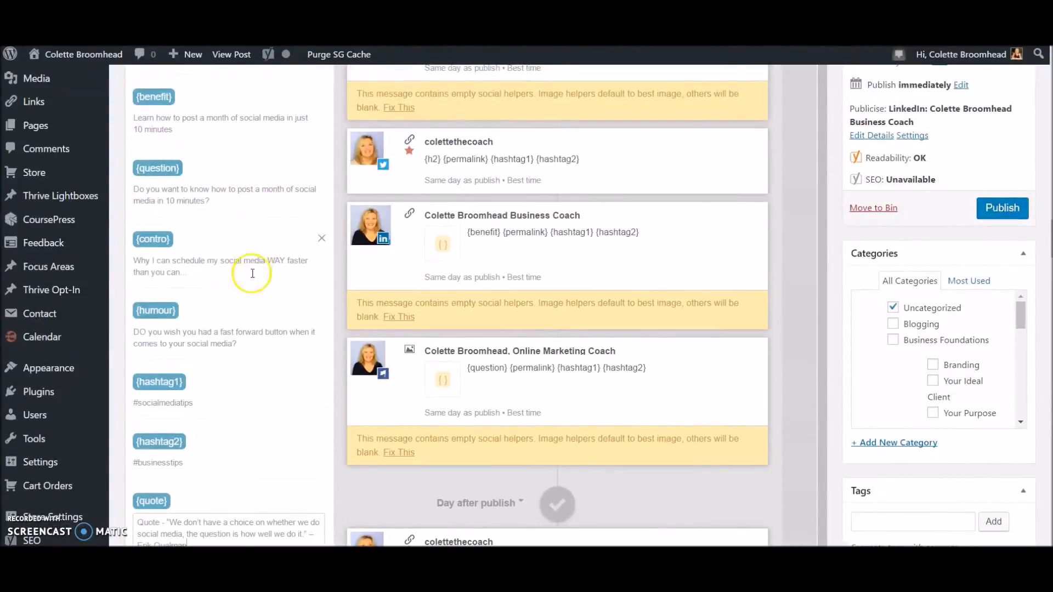
scroll(down, 3)
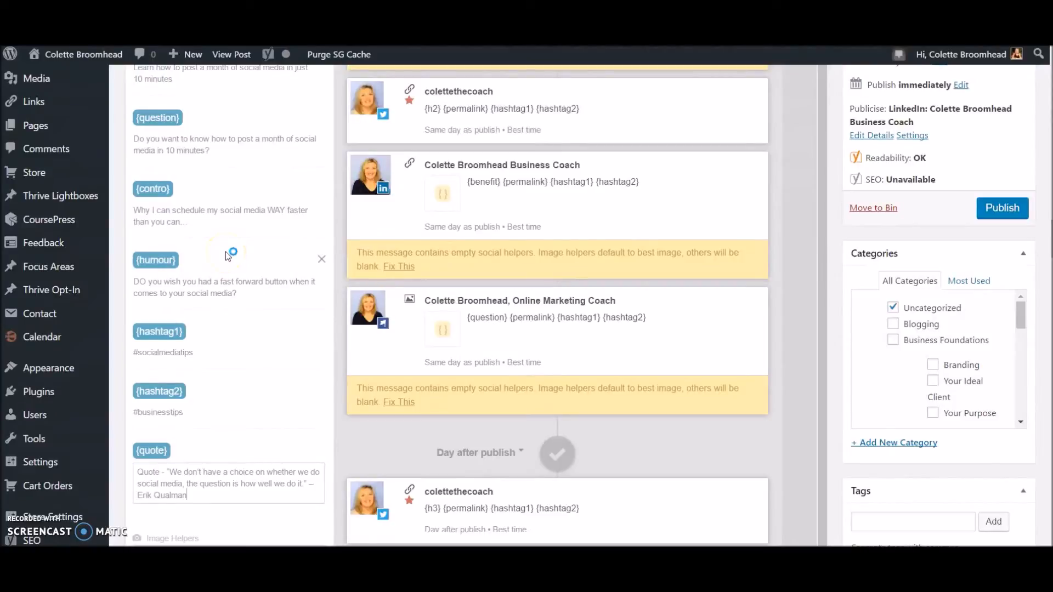
mouse_move(226, 255)
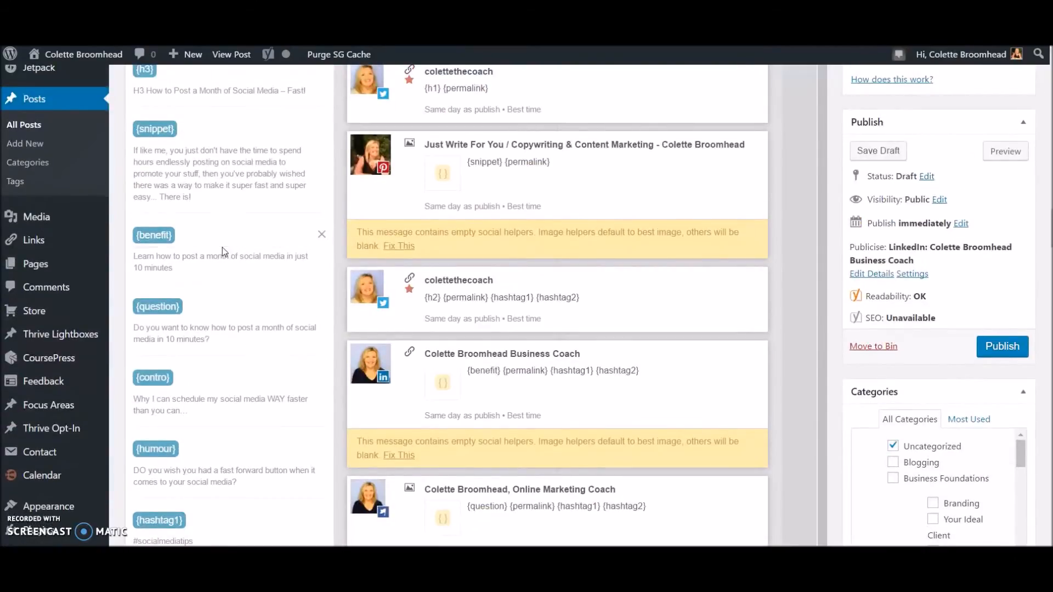
scroll(down, 3)
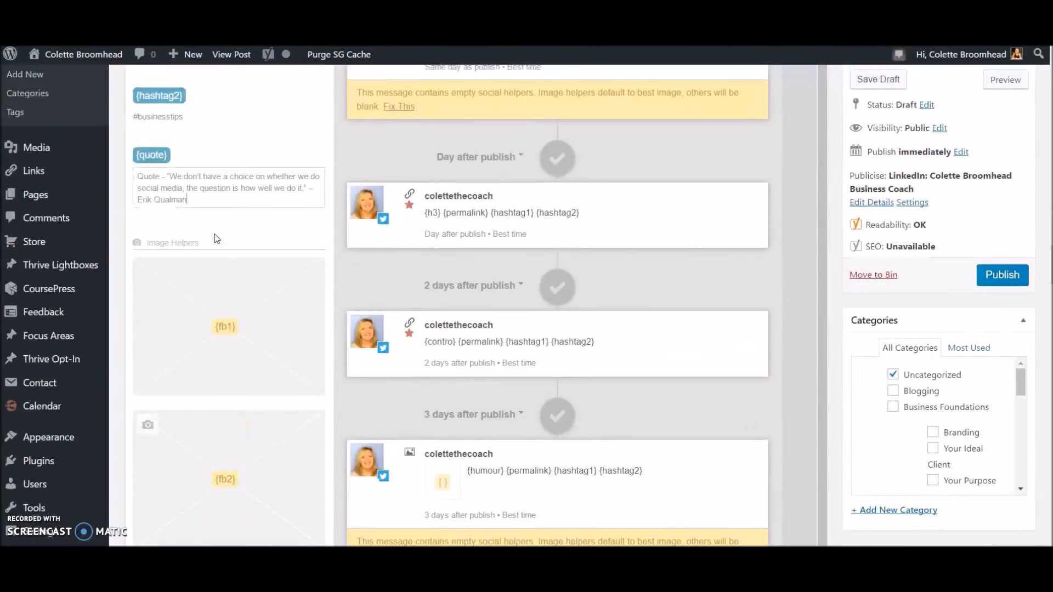
scroll(down, 3)
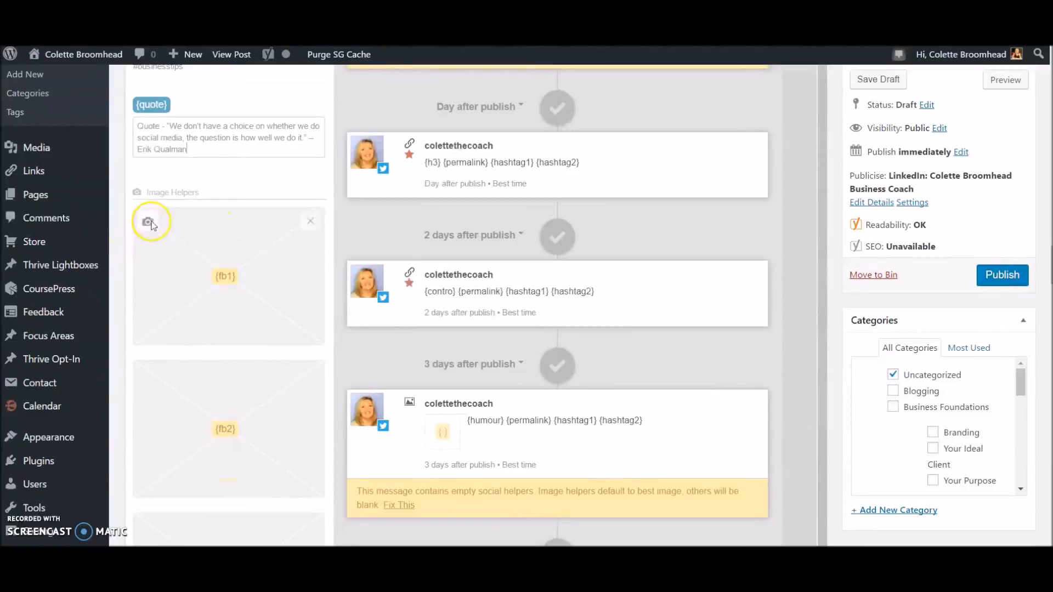
Upload the 'FB Coschedule (1)' graphic from the Post images folder into the {fb1} image helper
click(150, 222)
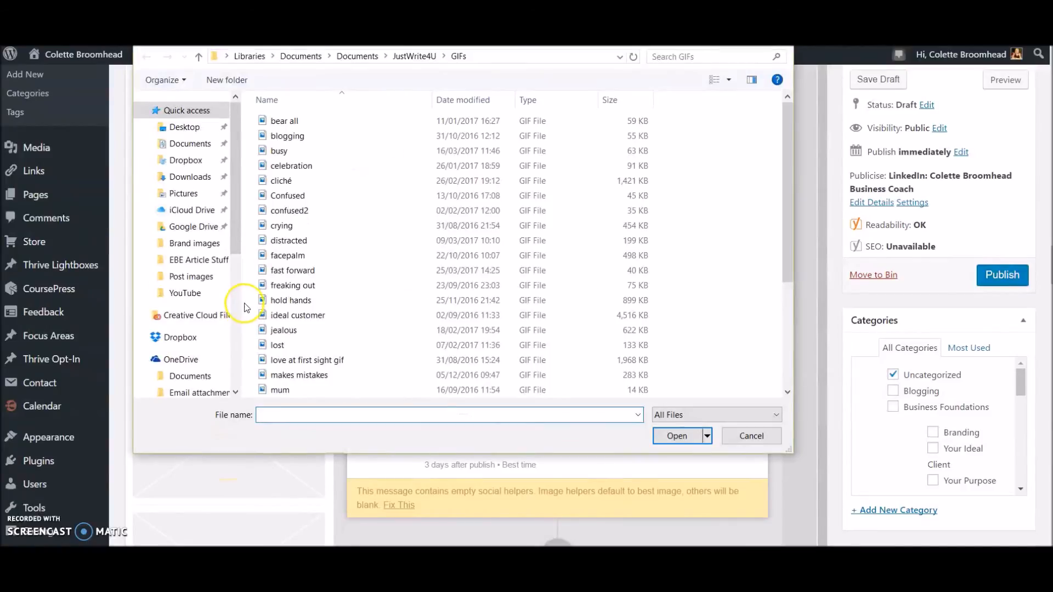
mouse_move(243, 292)
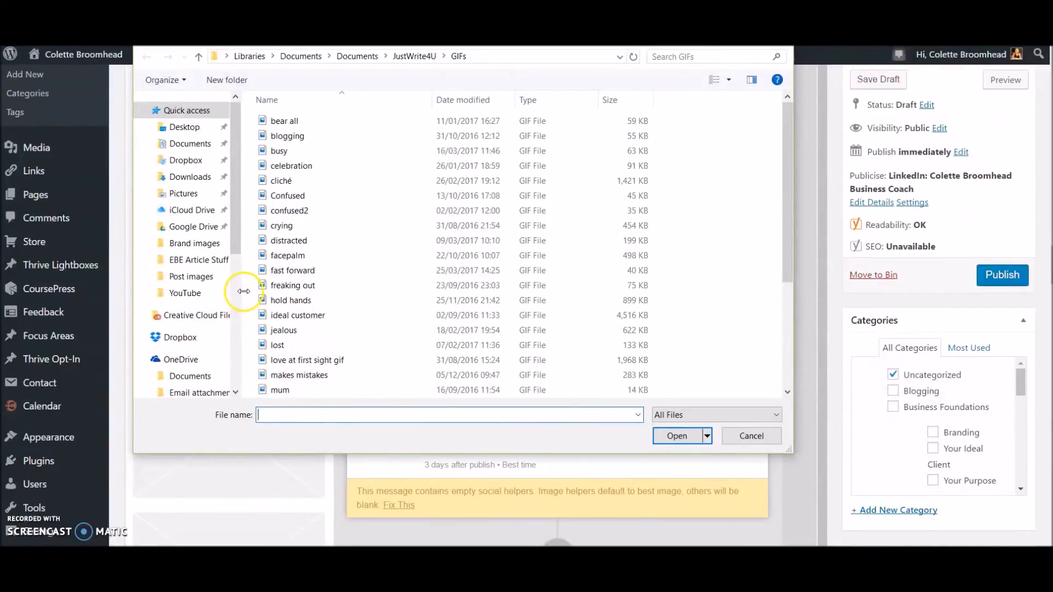
click(190, 277)
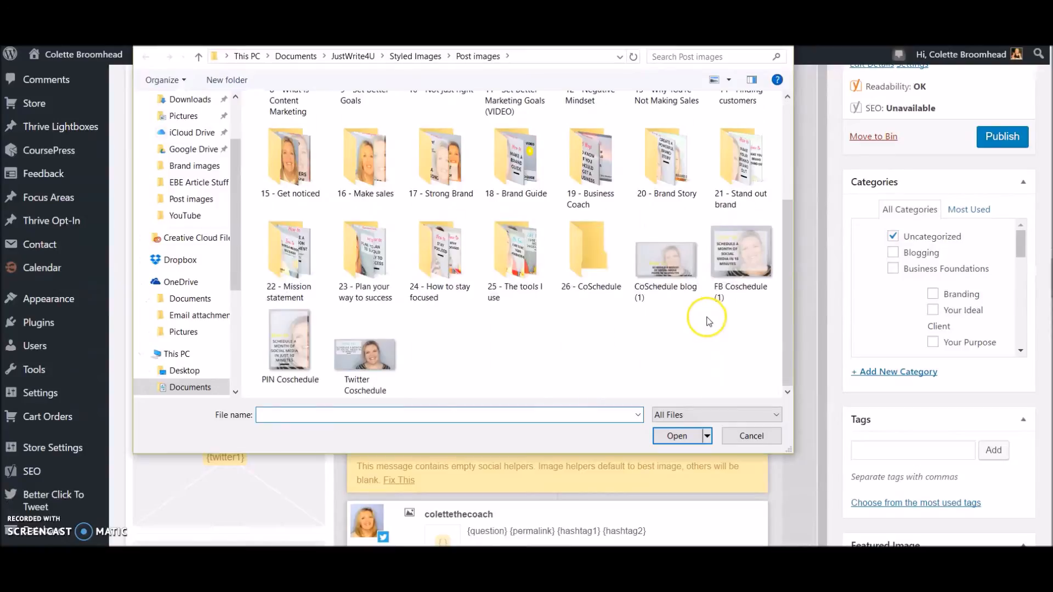
click(742, 252)
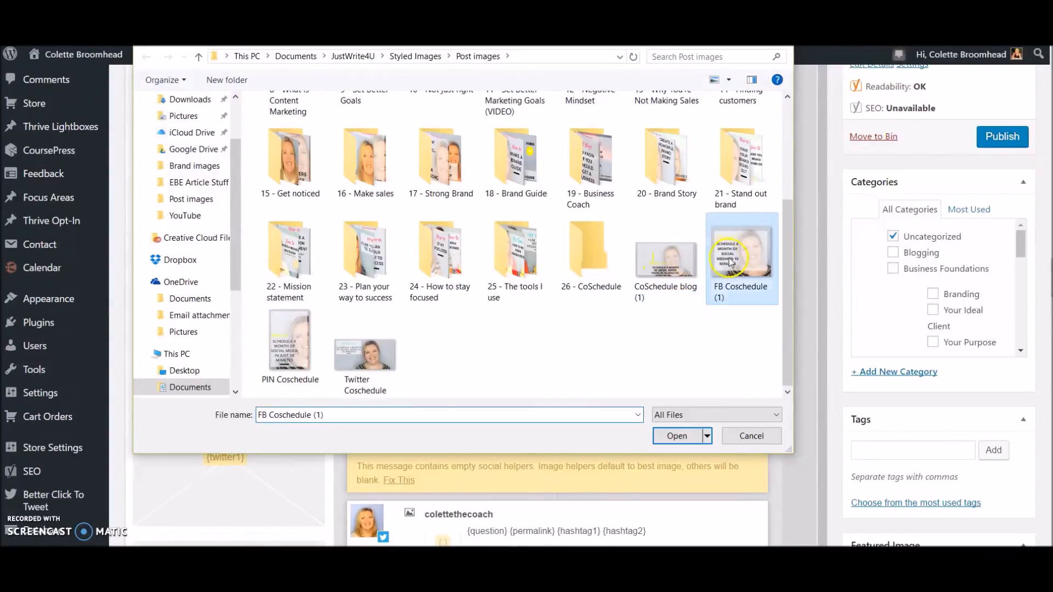
click(677, 436)
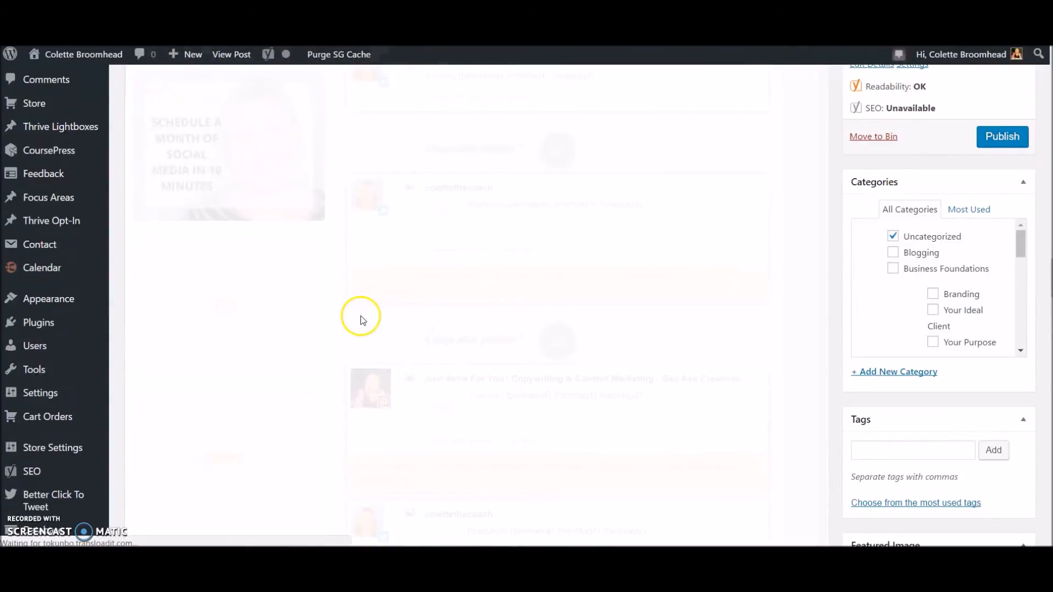
mouse_move(352, 315)
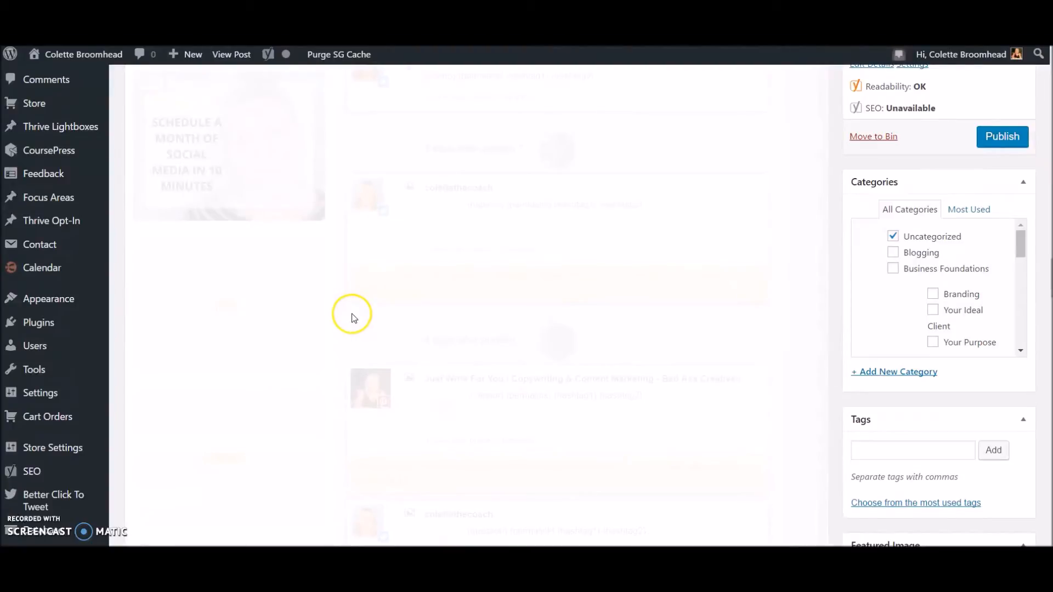
mouse_move(339, 310)
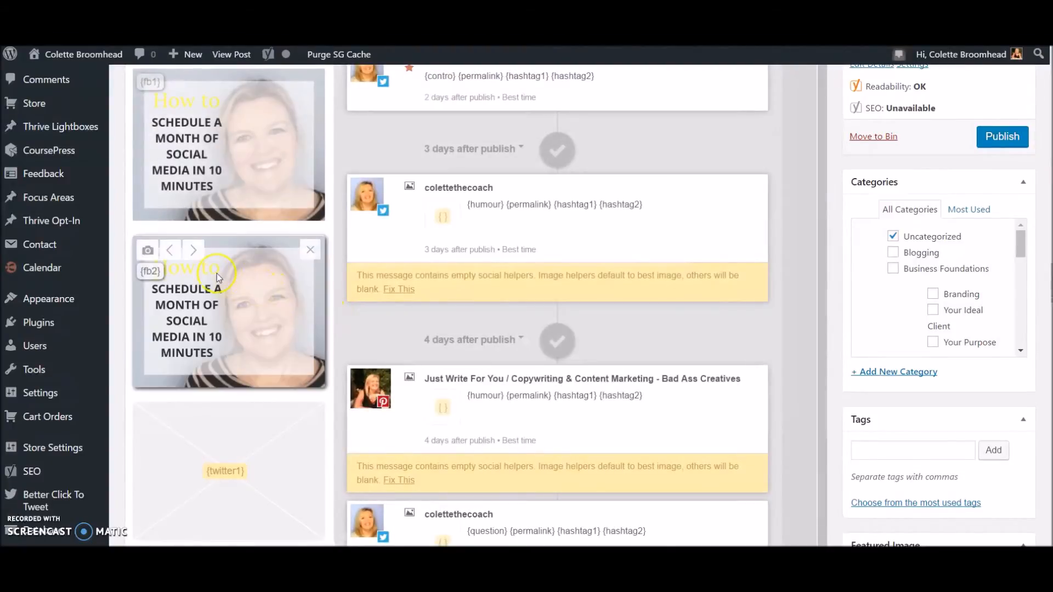
scroll(down, 3)
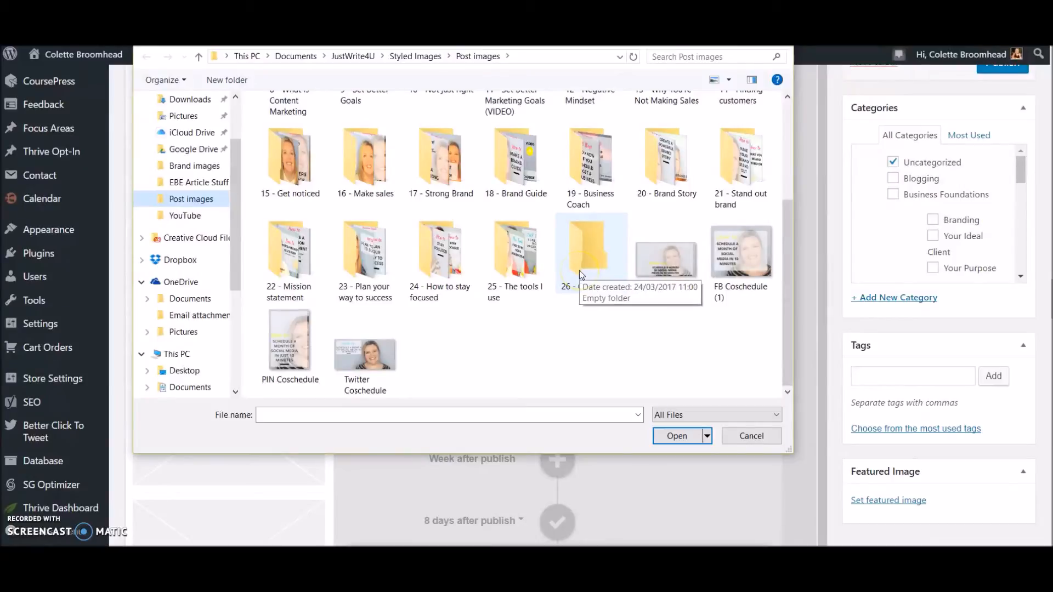
Upload the Twitter CoSchedule graphic to {twitter1} and the fast forward GIF from the JustWrite4U folder to {twitter2}
click(751, 435)
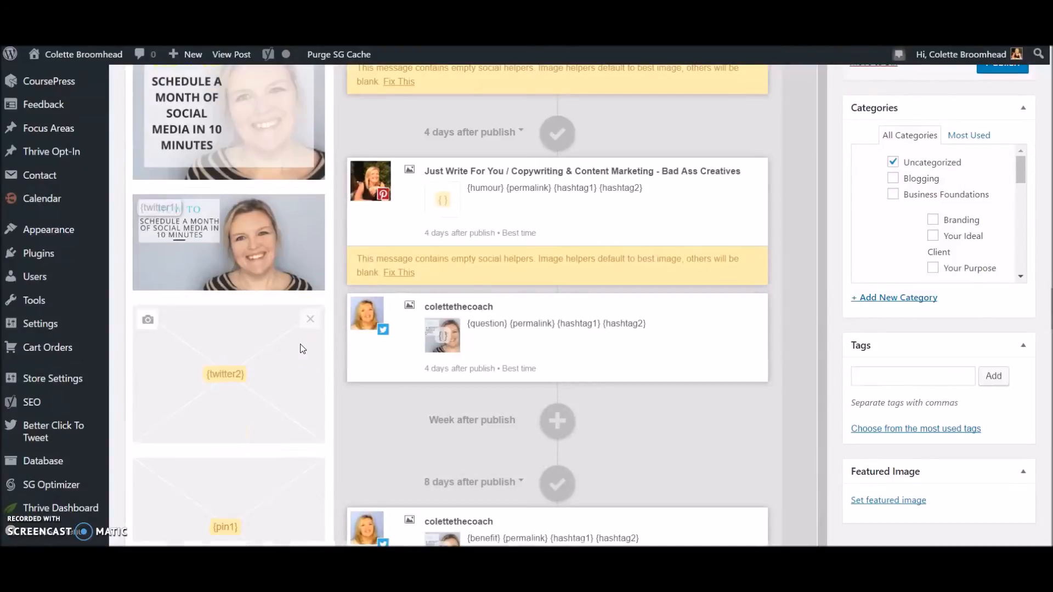
scroll(down, 3)
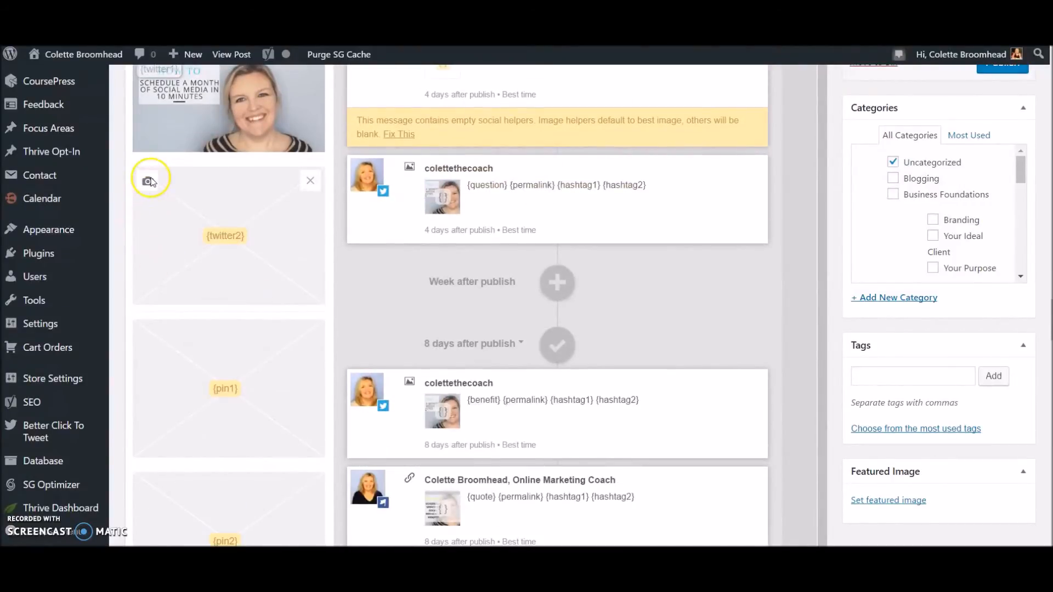
click(149, 179)
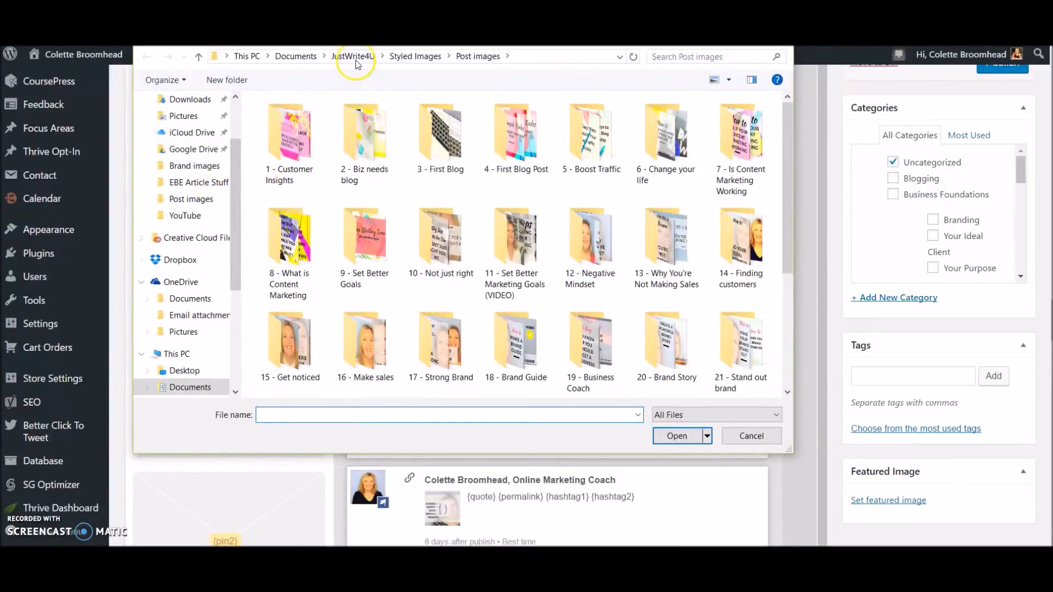
click(353, 56)
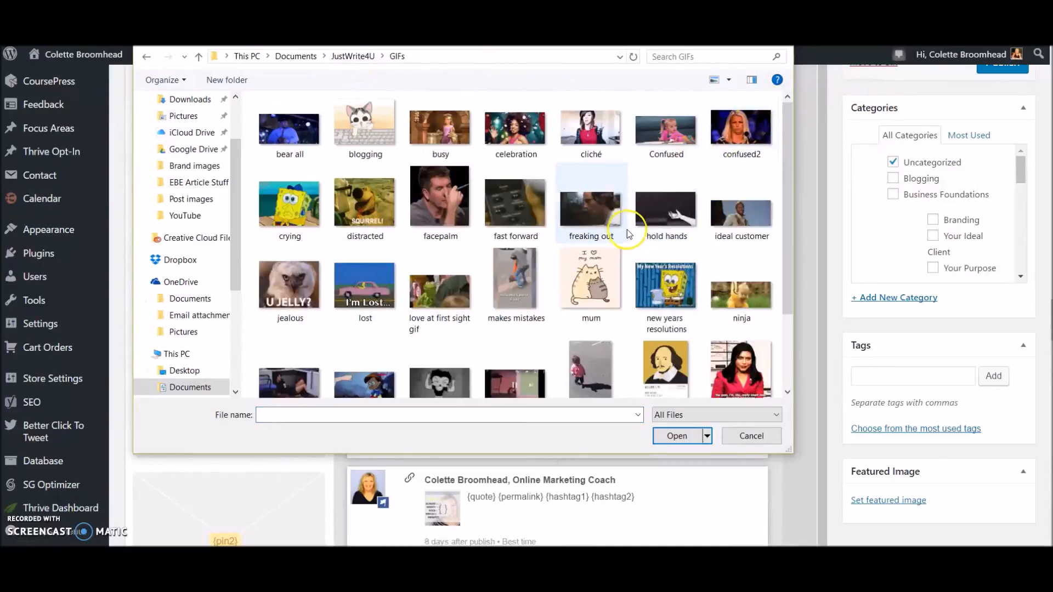
click(751, 435)
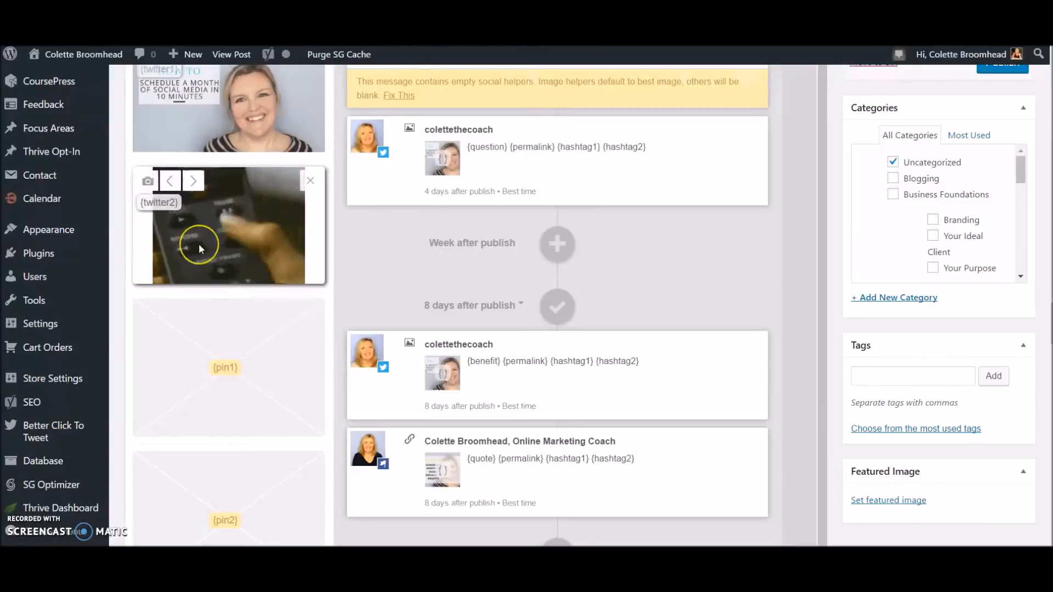
Upload the Pinterest schedule graphic to the {pin1} and {pin2} image helpers
scroll(down, 3)
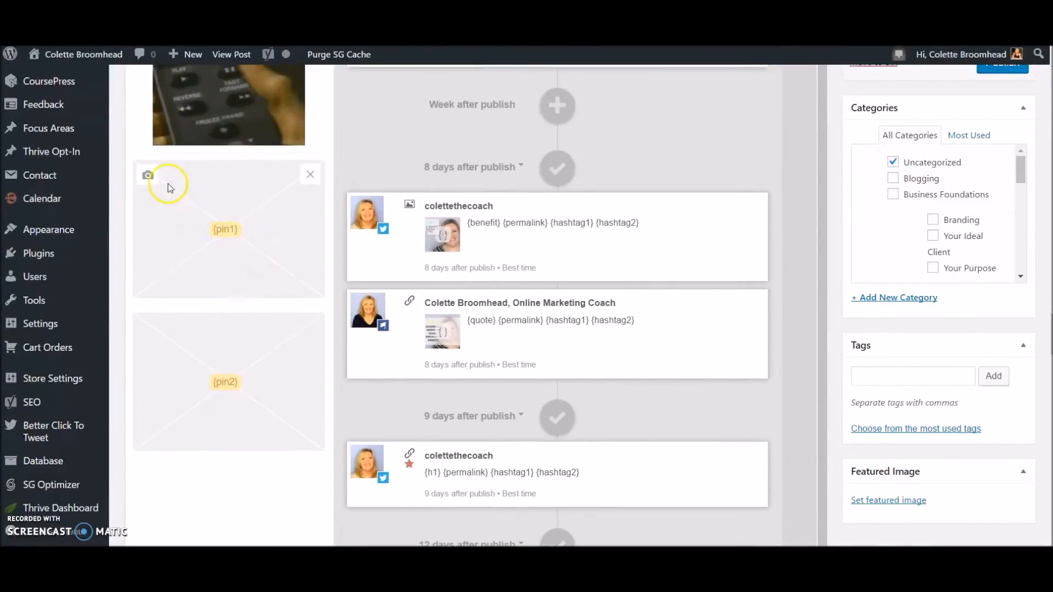
click(147, 175)
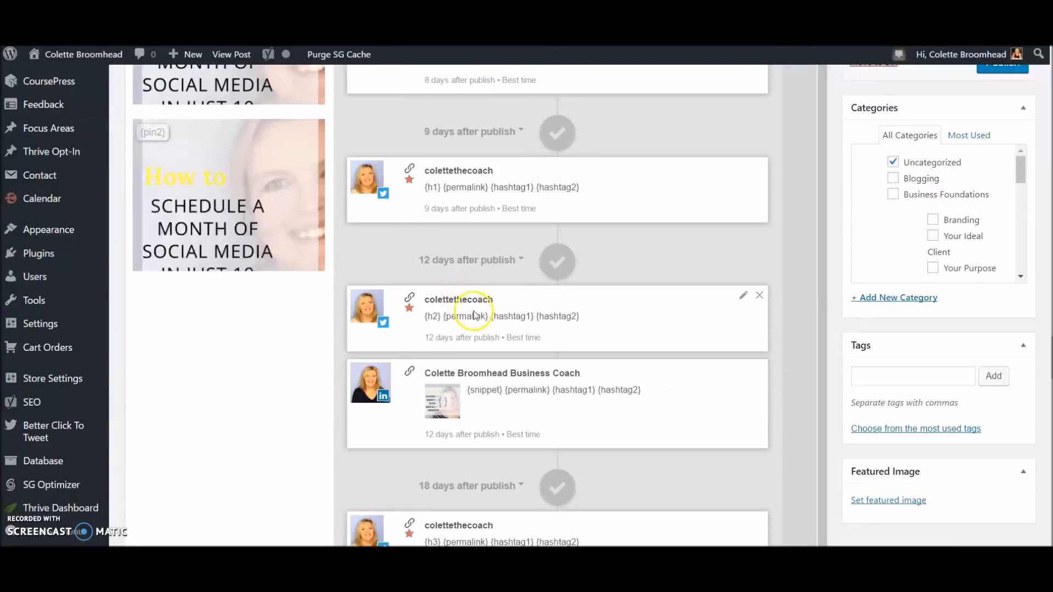
scroll(down, 3)
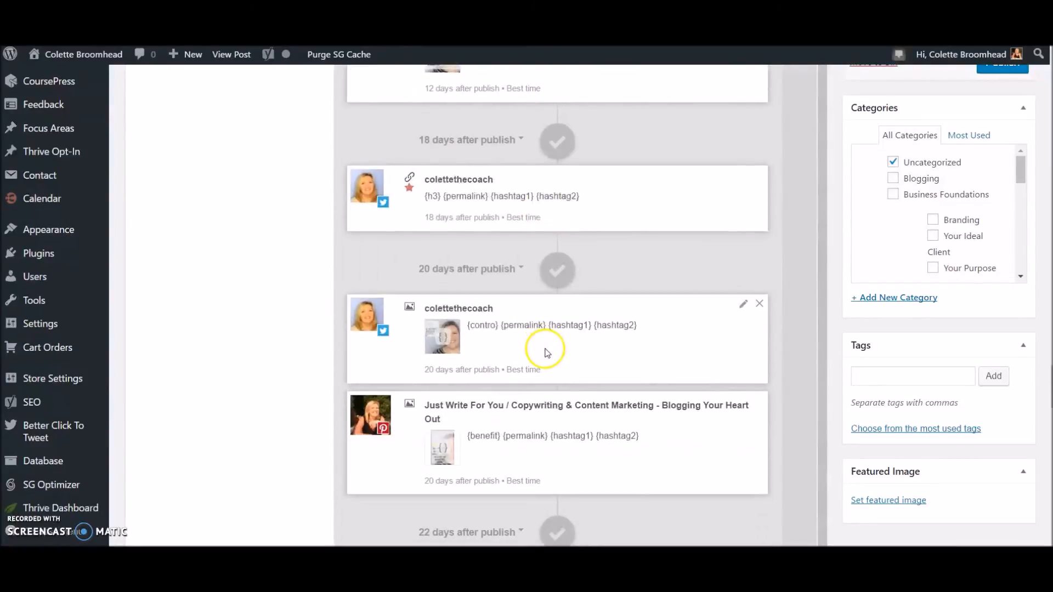
scroll(down, 3)
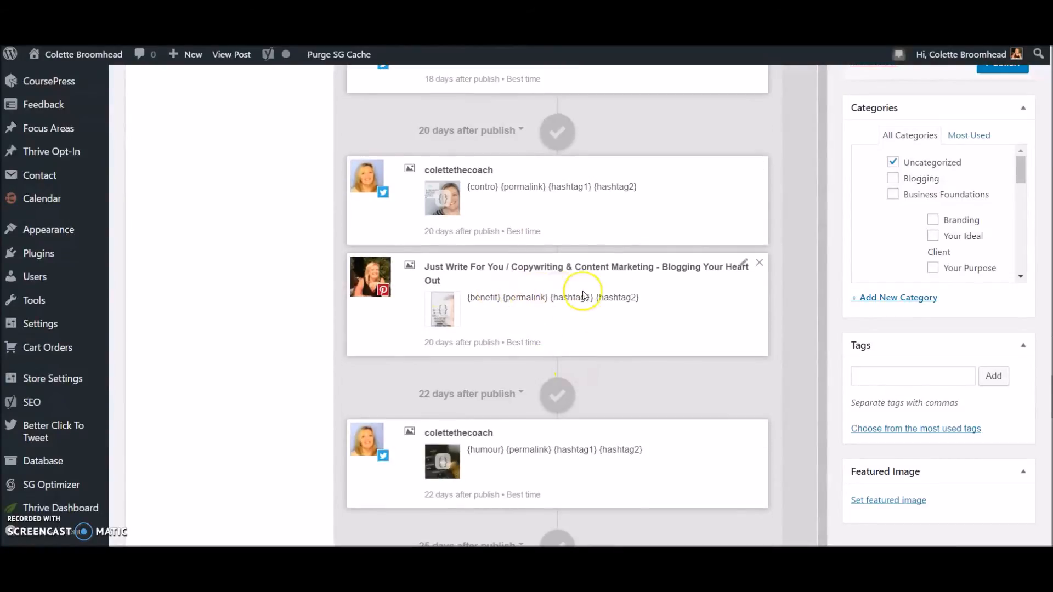
scroll(down, 3)
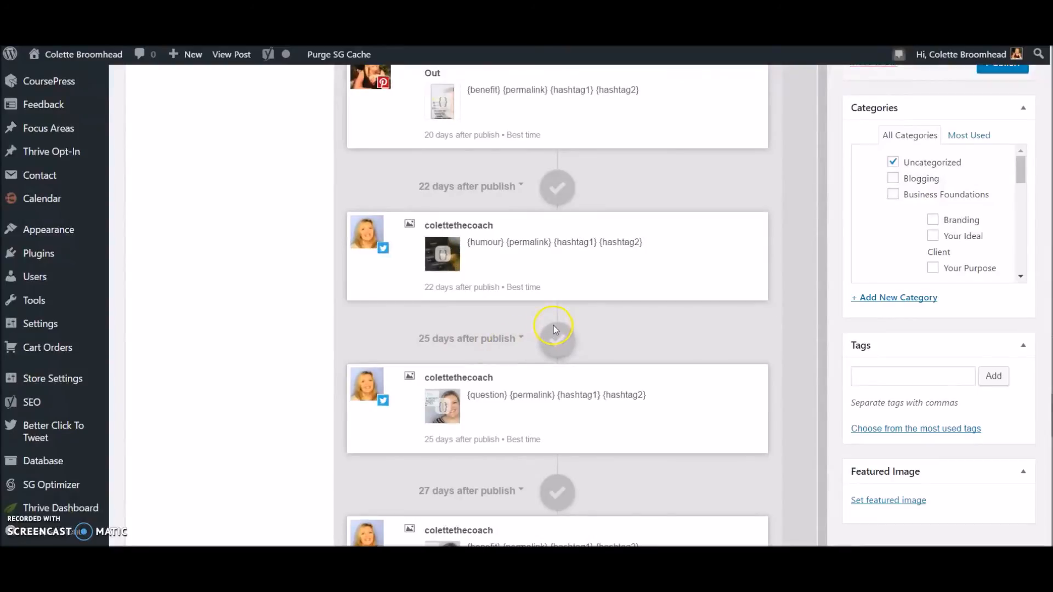
scroll(down, 3)
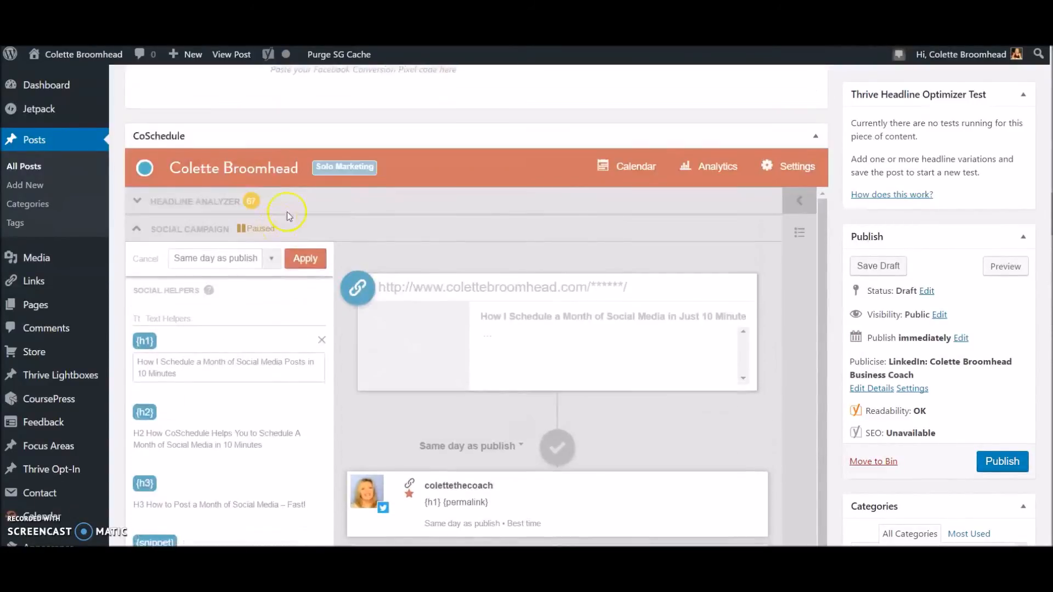
Apply the campaign template so the 'Same day as publish' messages fill with real text, links and images
click(305, 259)
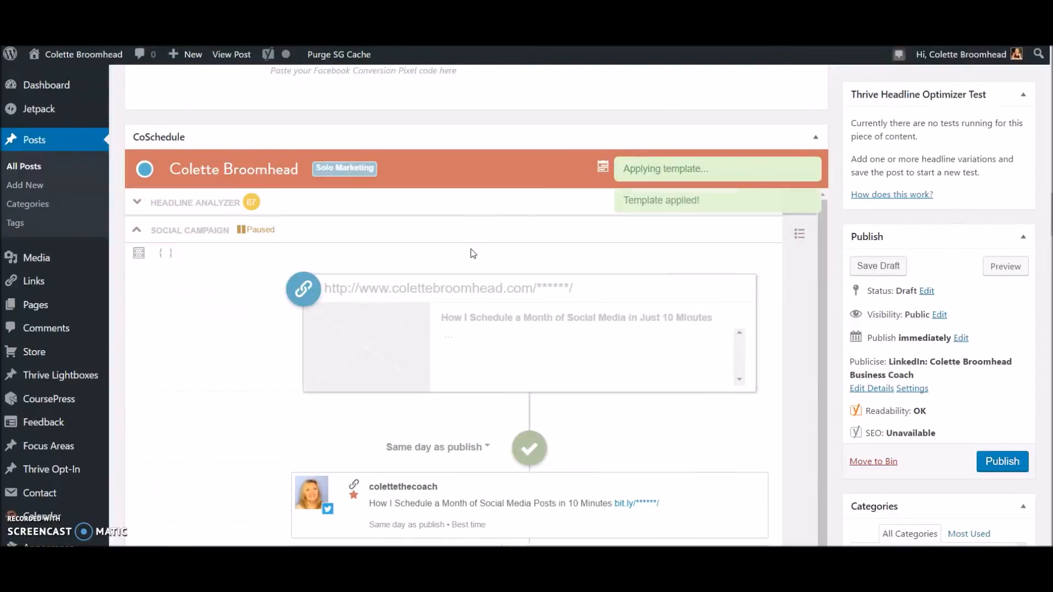
scroll(down, 3)
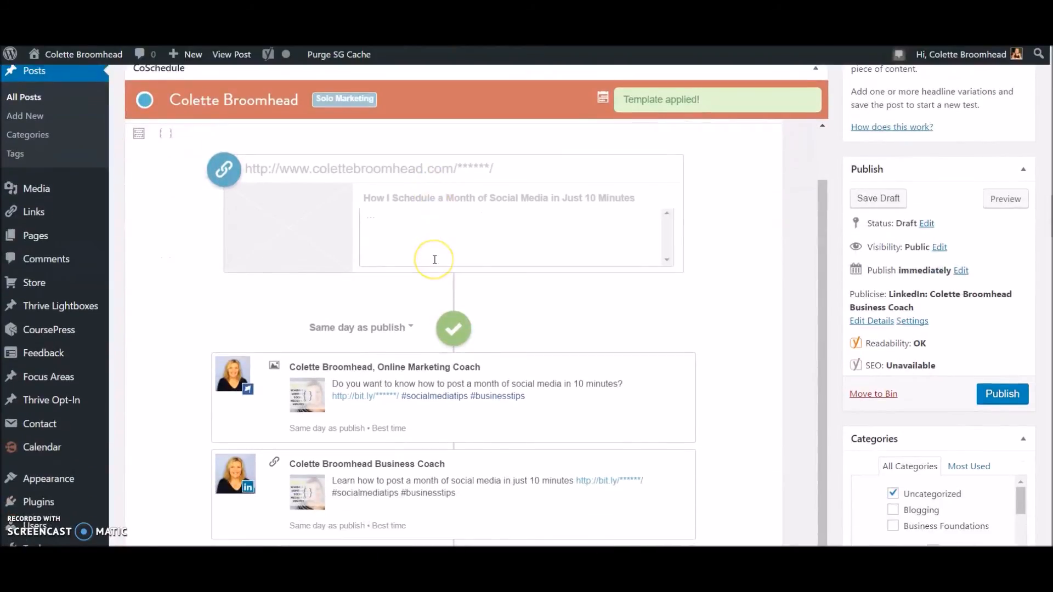
scroll(down, 3)
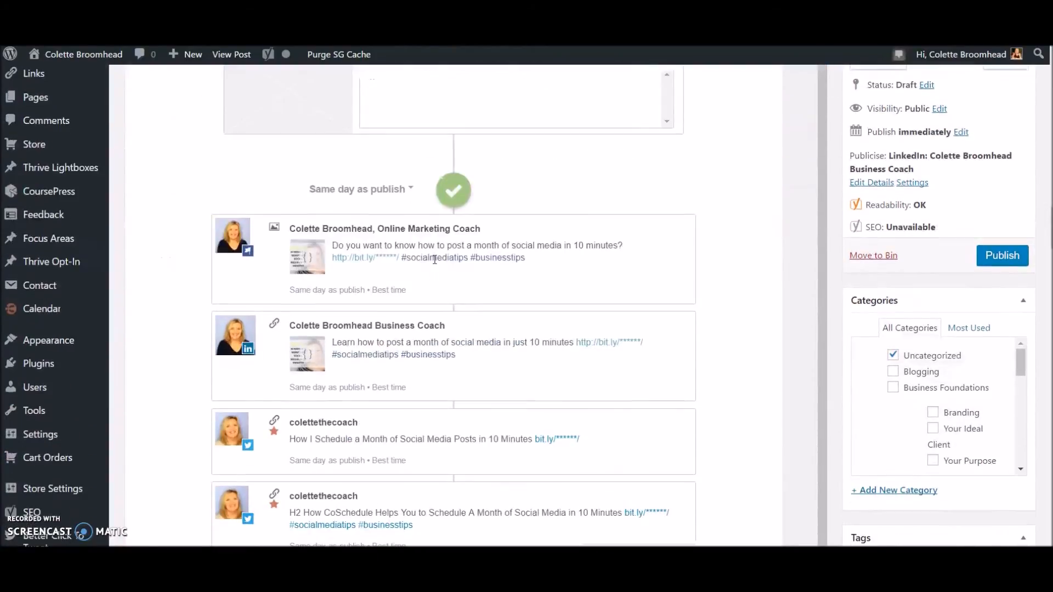
scroll(down, 3)
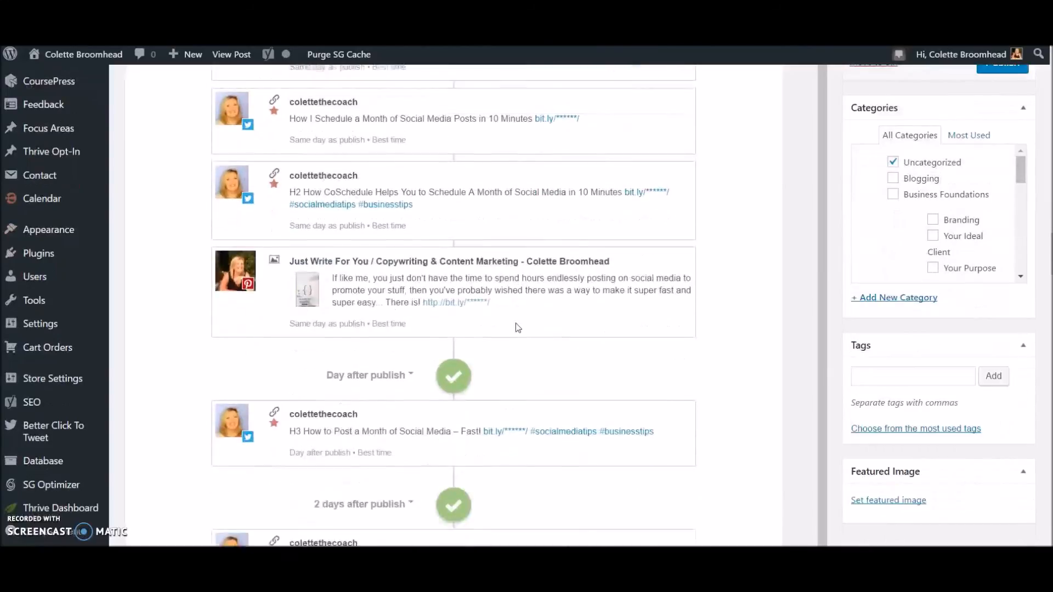
scroll(down, 3)
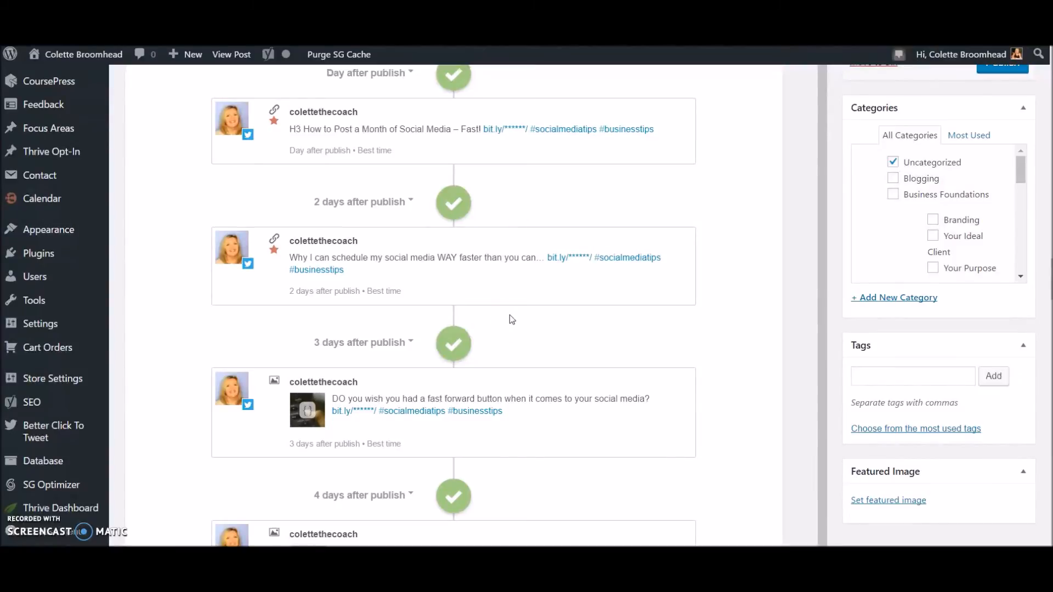
Review the filled campaign messages through 30 days after publish
scroll(down, 3)
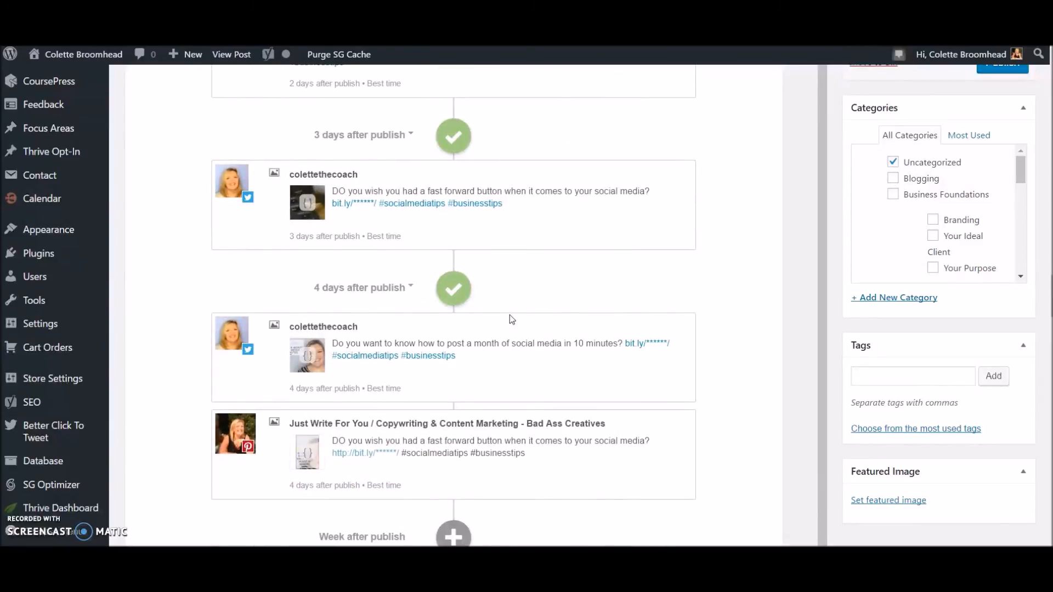
scroll(down, 3)
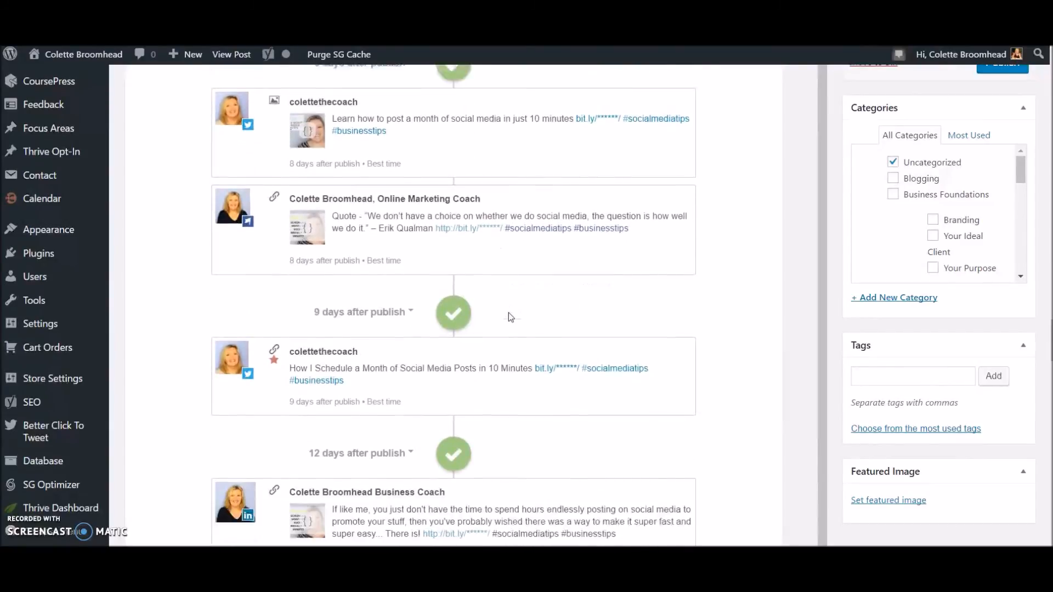
scroll(down, 3)
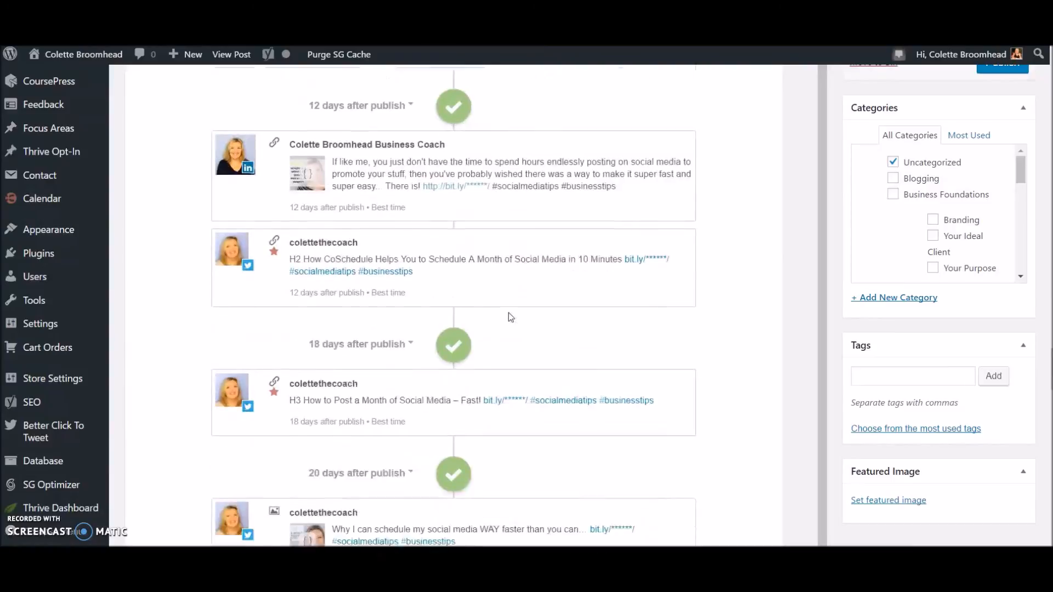
scroll(down, 3)
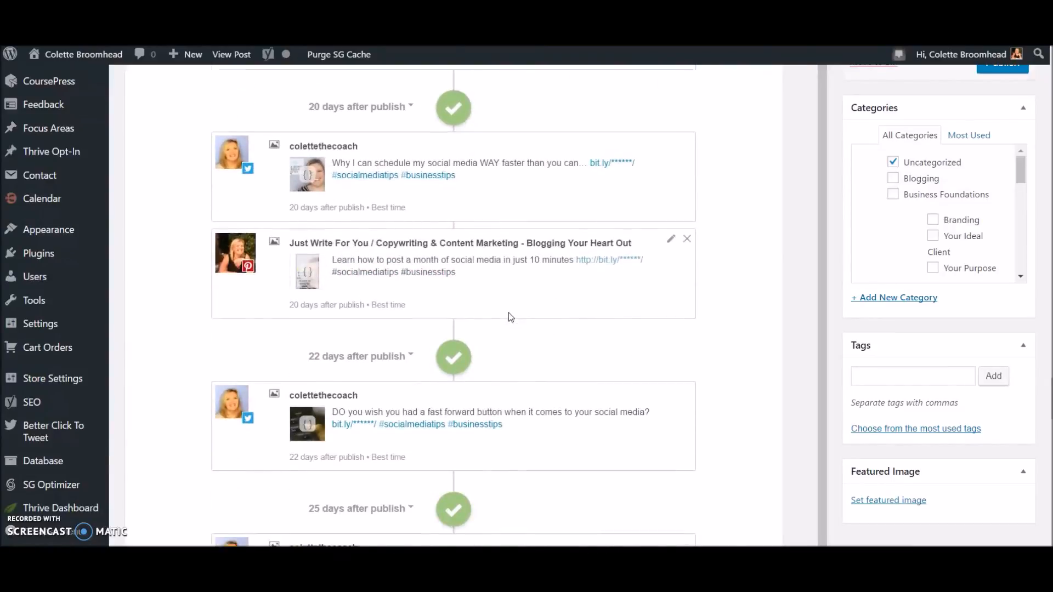
scroll(down, 3)
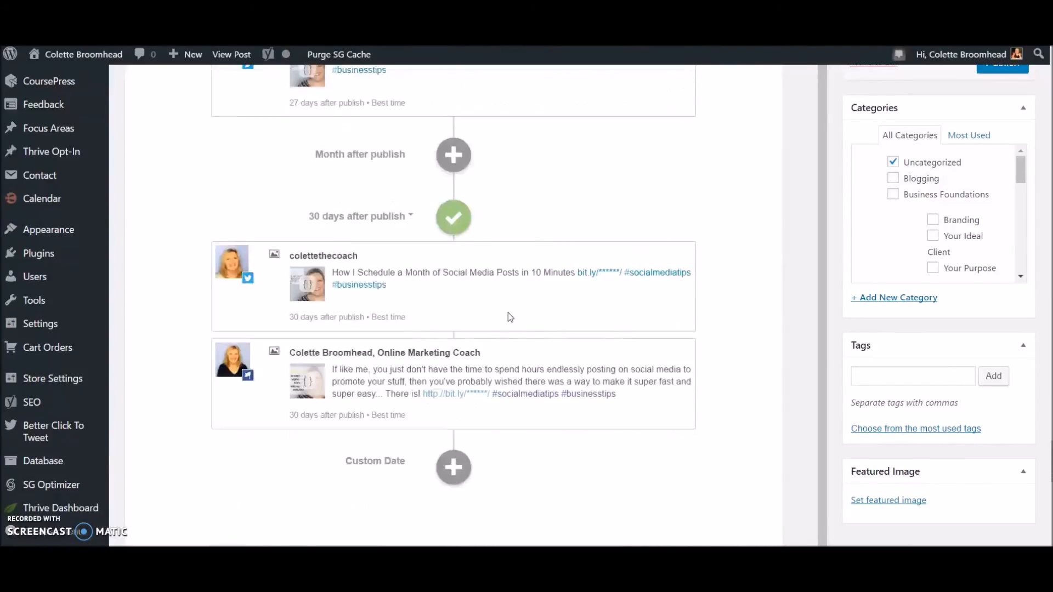
scroll(down, 3)
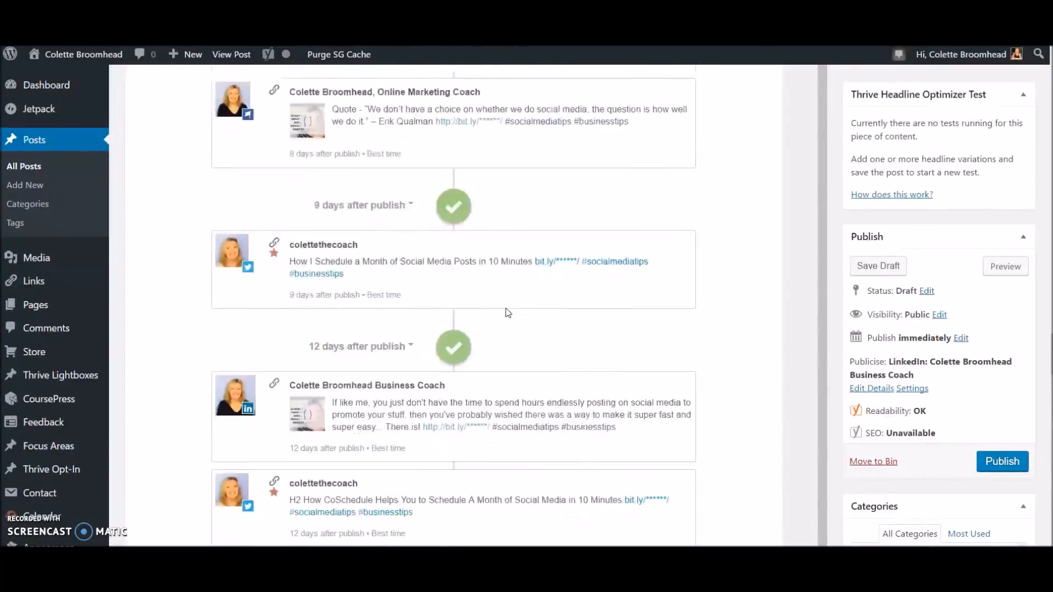
scroll(down, 3)
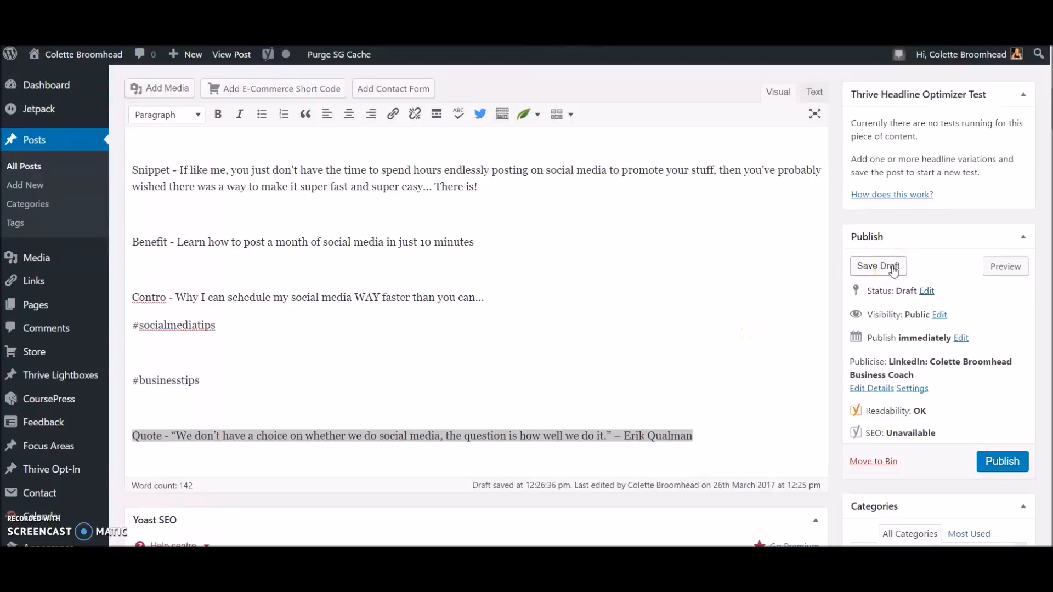
Save the post with its populated social campaign as a draft
click(878, 266)
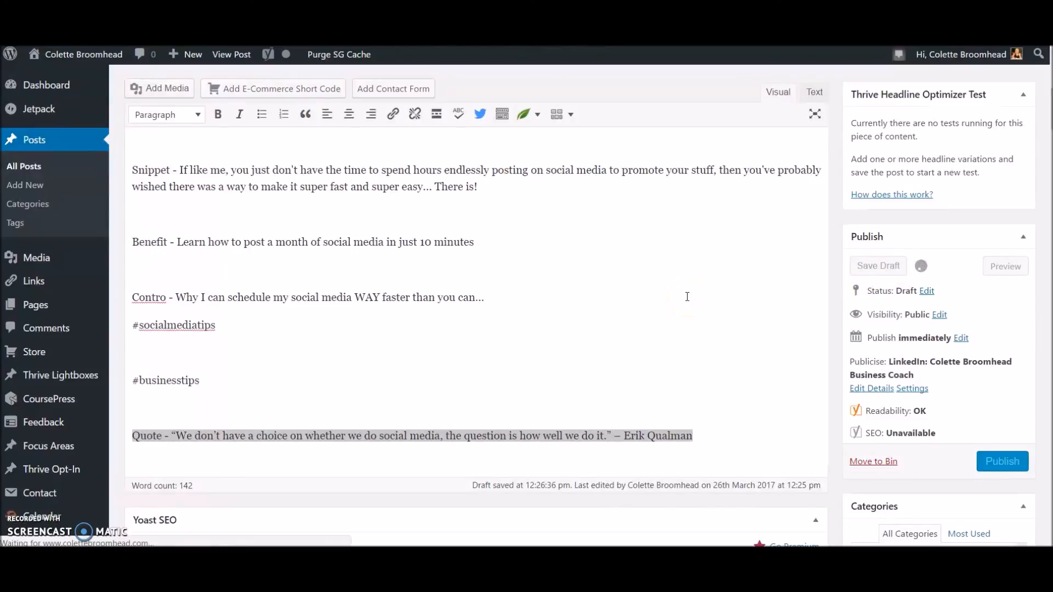